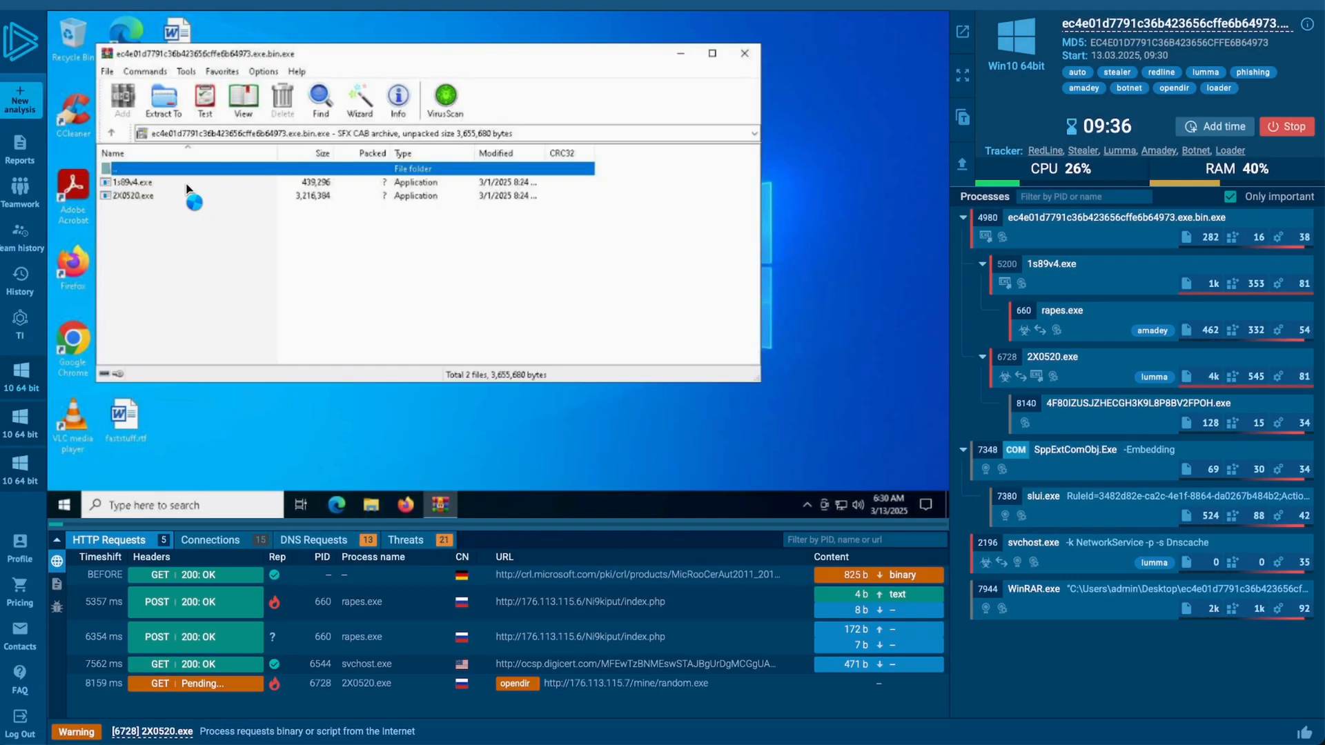
# Extract 1s89v4.exe from the WinRAR archive to C:\Users\admin\Desktop in the sandbox VM
pyautogui.click(163, 99)
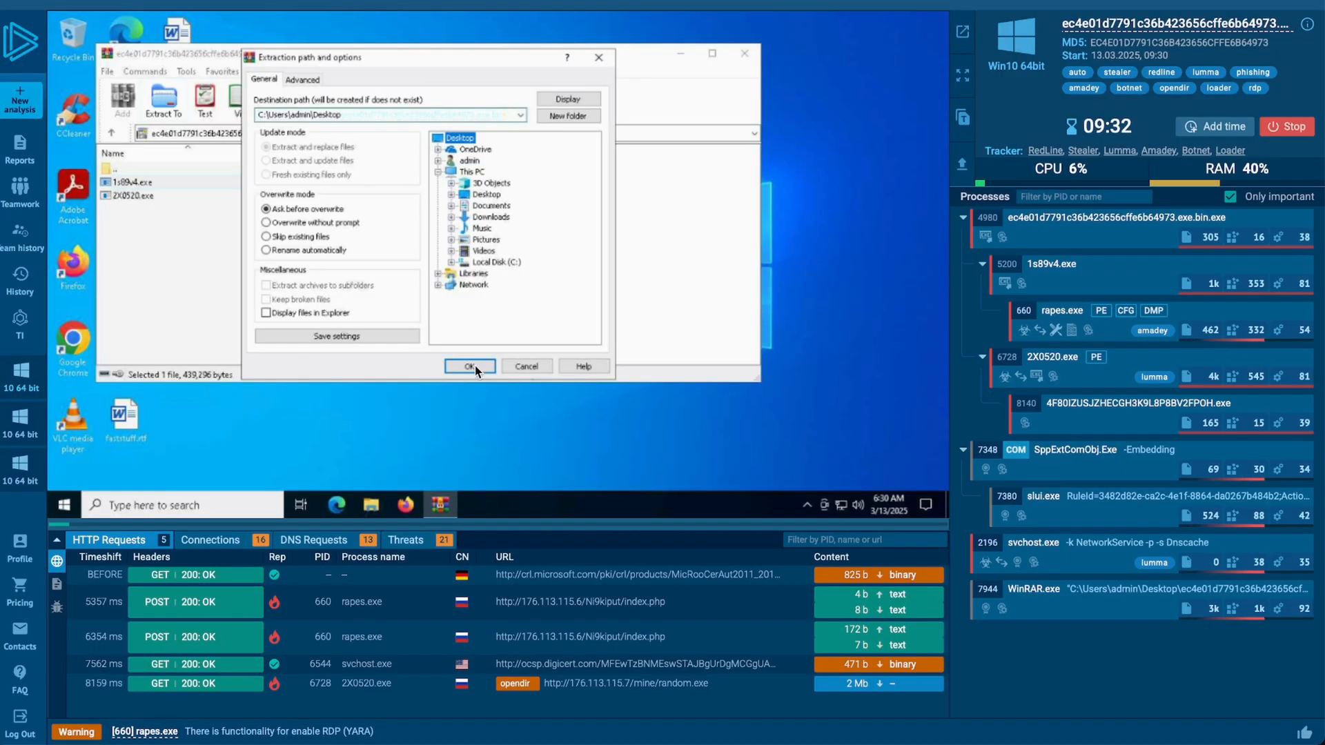
pyautogui.click(471, 367)
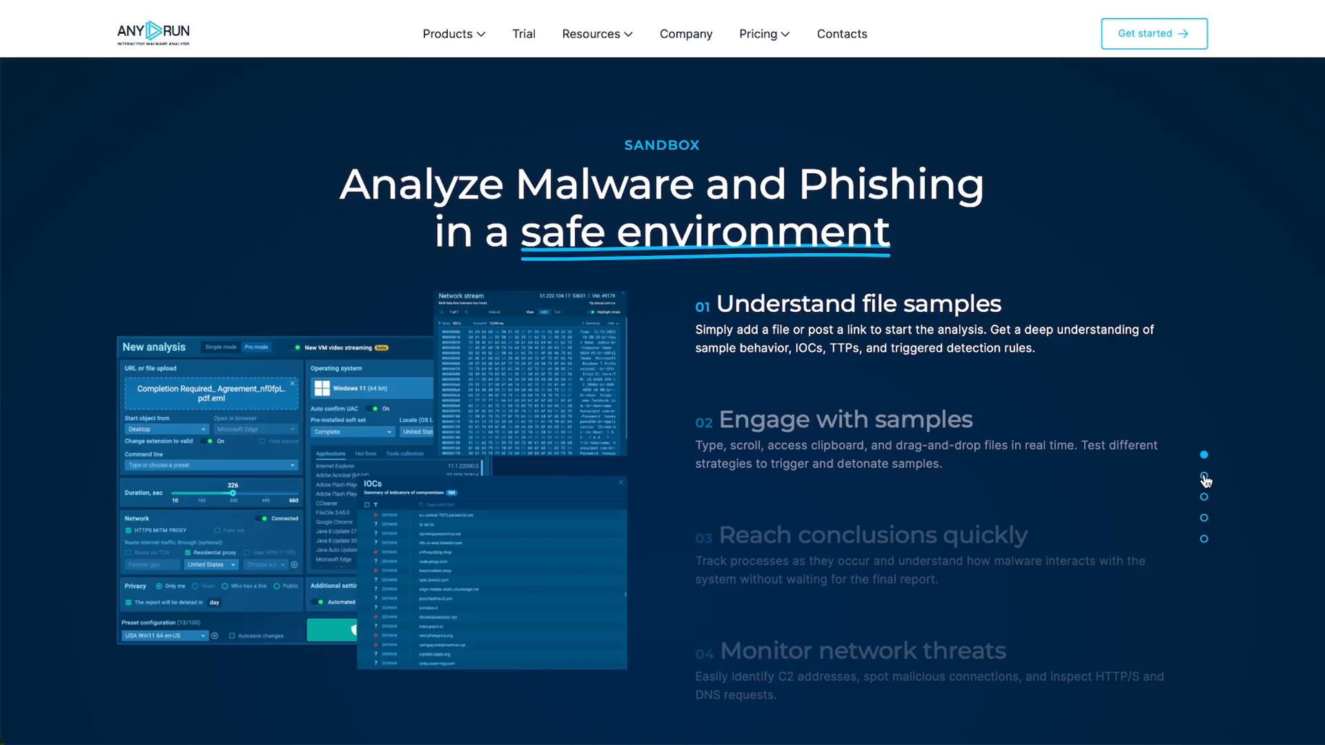
# Flip through the sandbox feature carousel previews, then enter the analysis service via Get started
pyautogui.click(1203, 498)
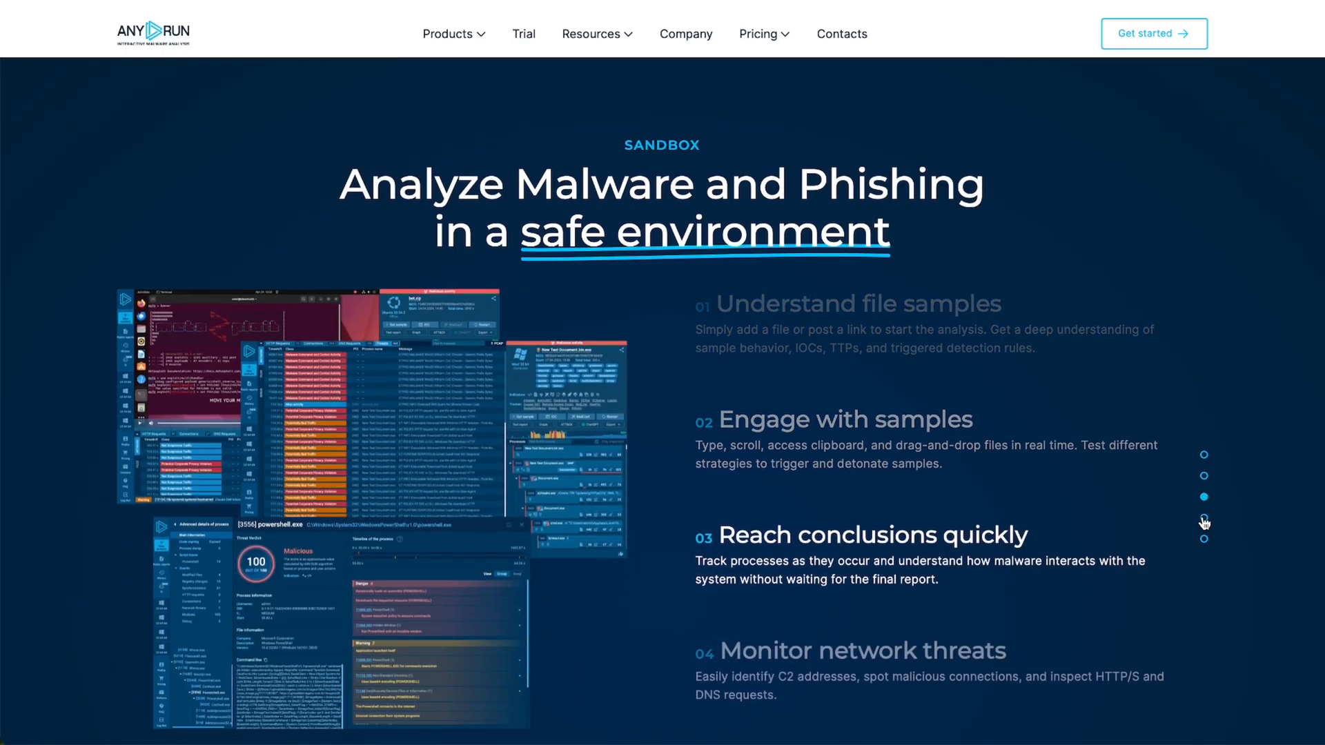
pyautogui.click(1203, 543)
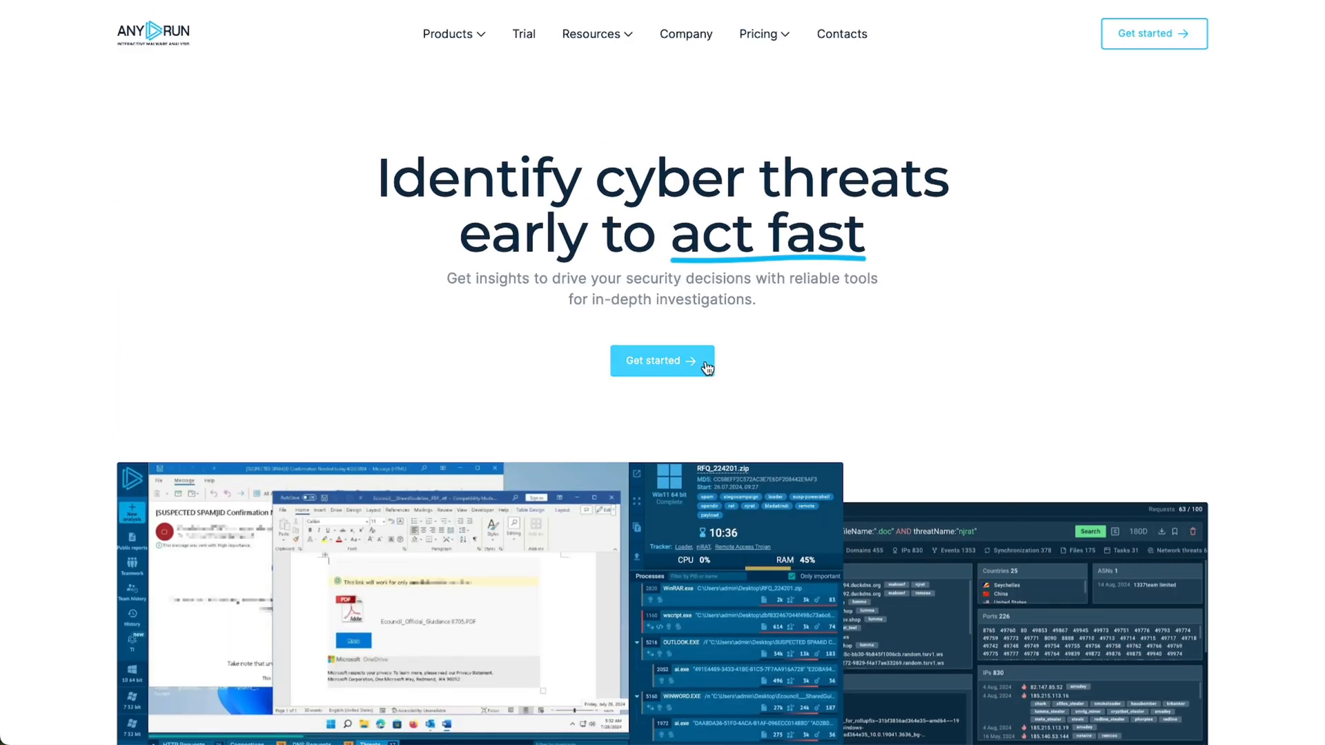
pyautogui.click(661, 360)
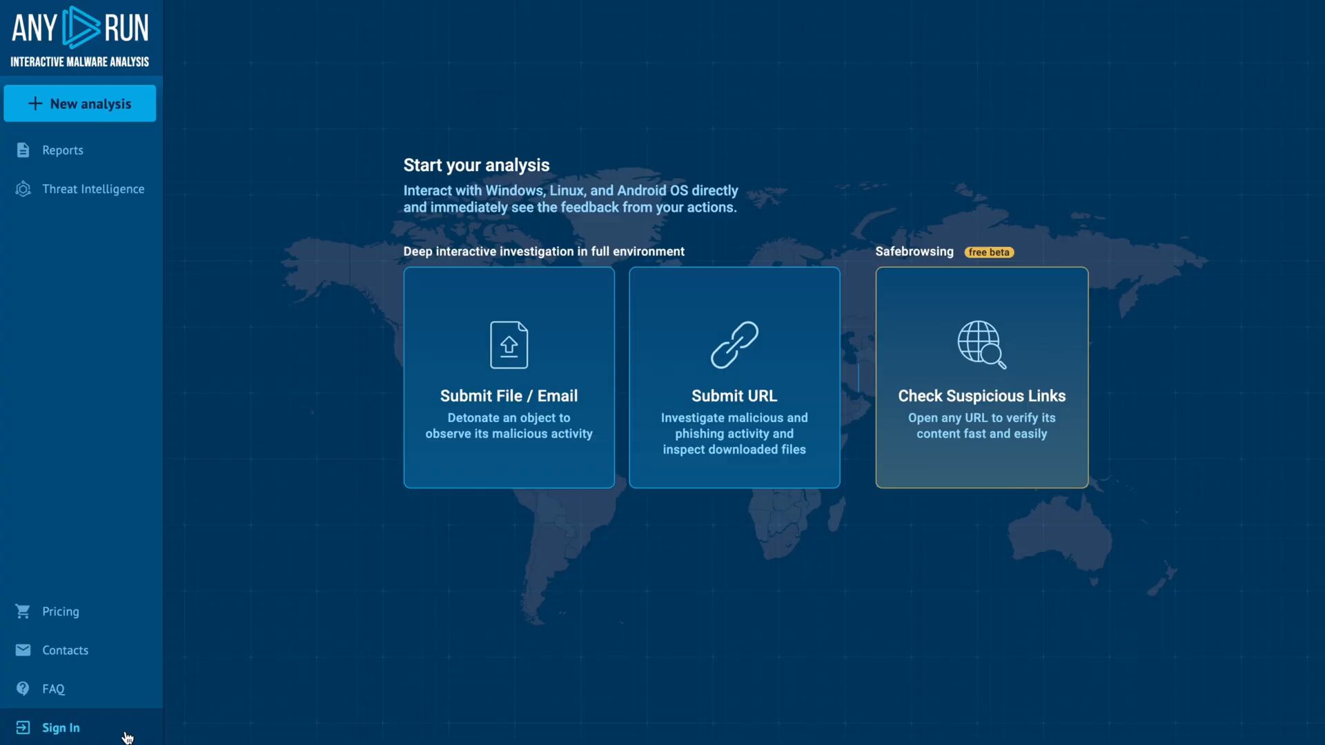
pyautogui.click(60, 727)
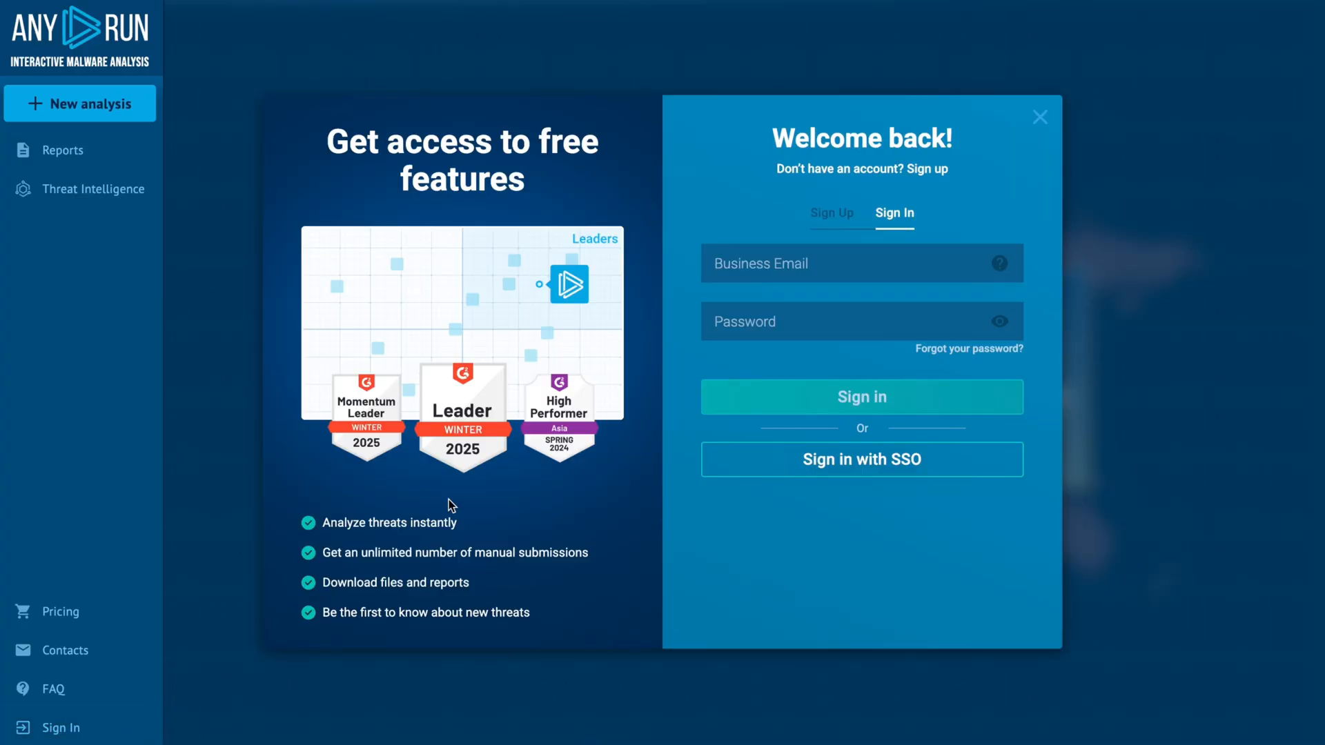
pyautogui.moveTo(829, 236)
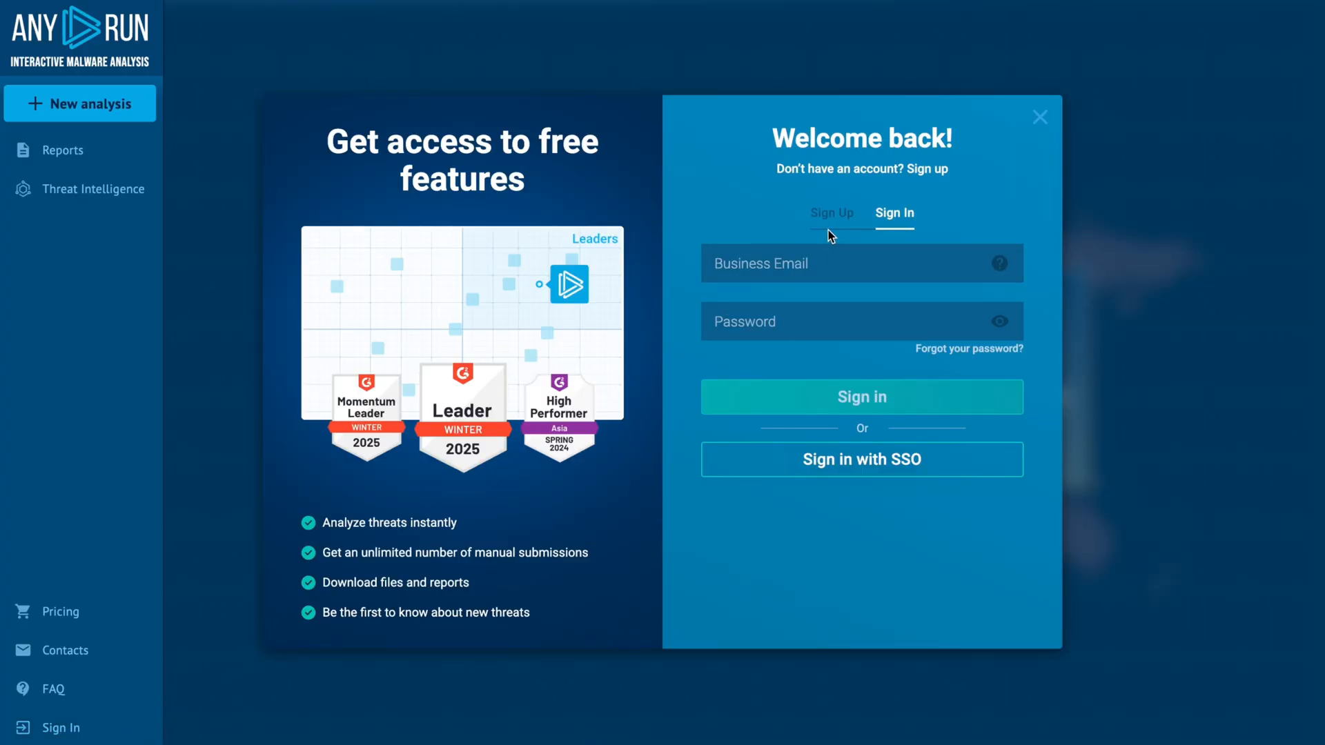
pyautogui.click(830, 212)
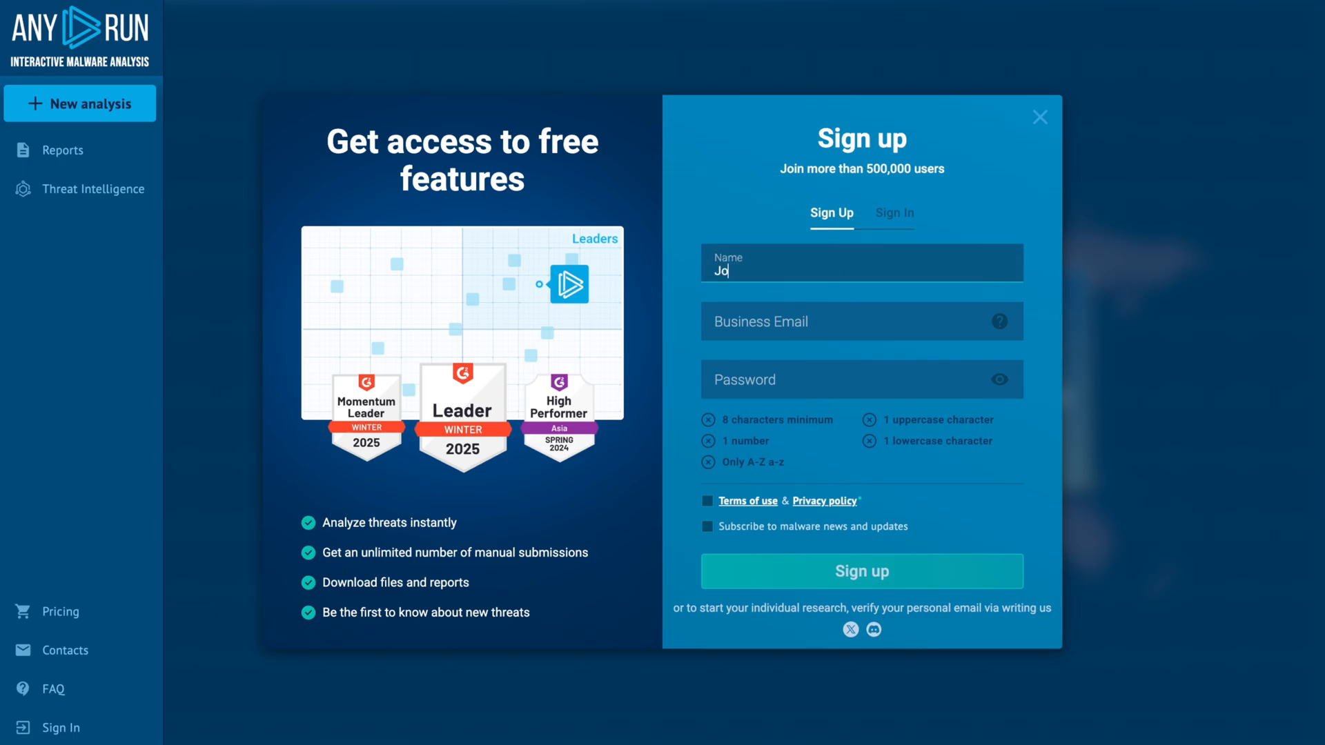
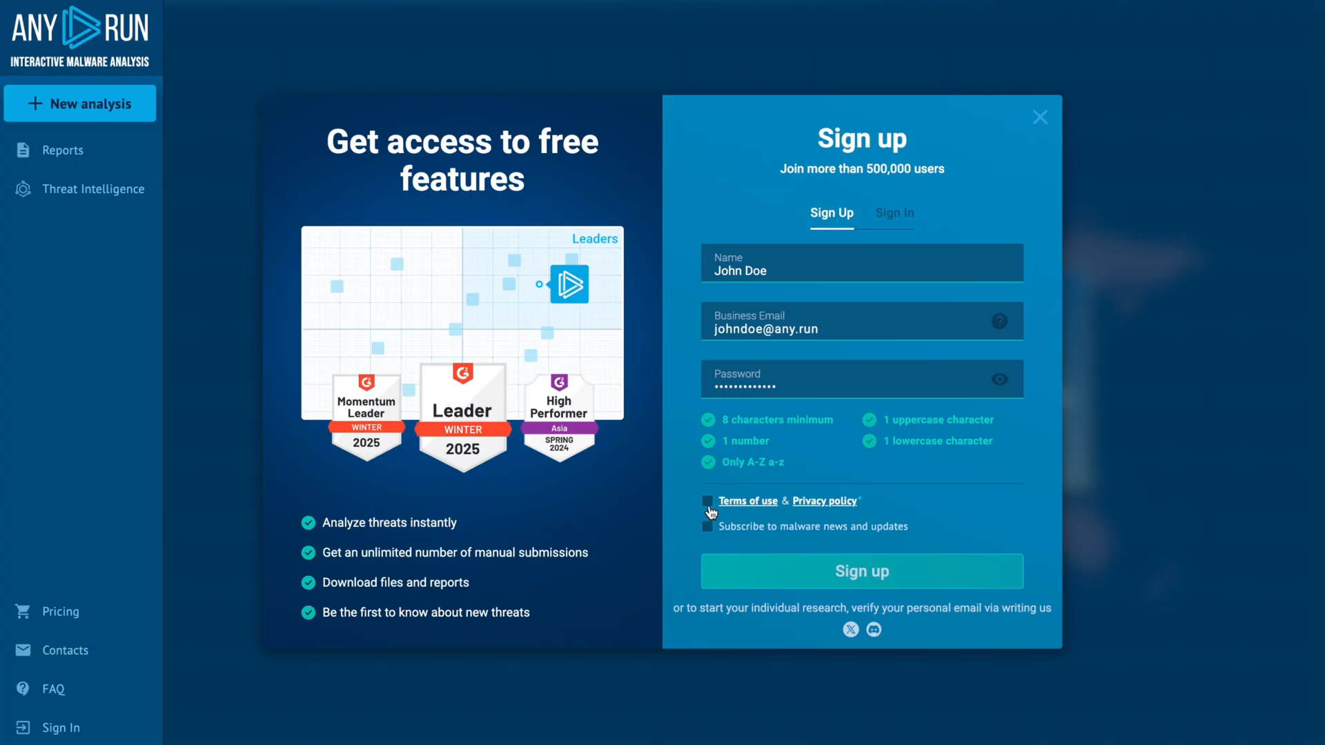
# Accept the terms and privacy policy, subscribe to malware news, and submit the registration
pyautogui.click(707, 500)
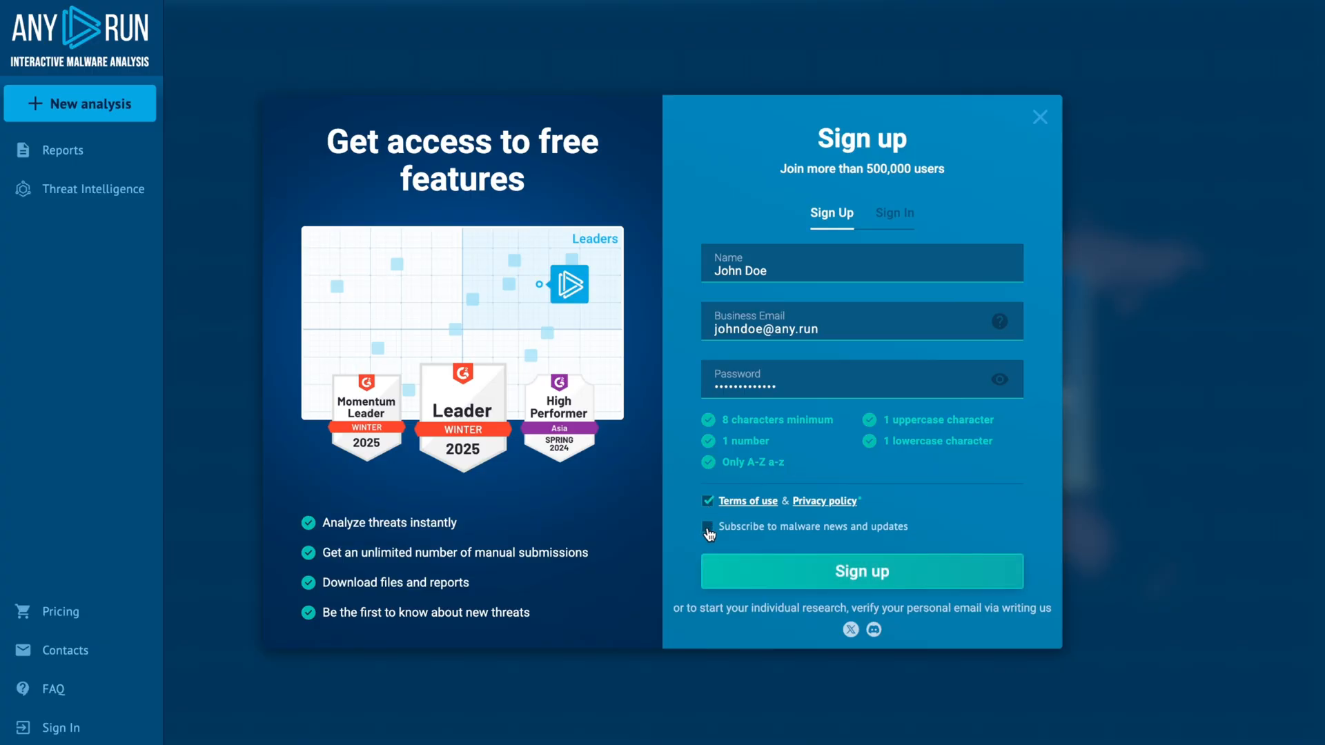
pyautogui.click(707, 526)
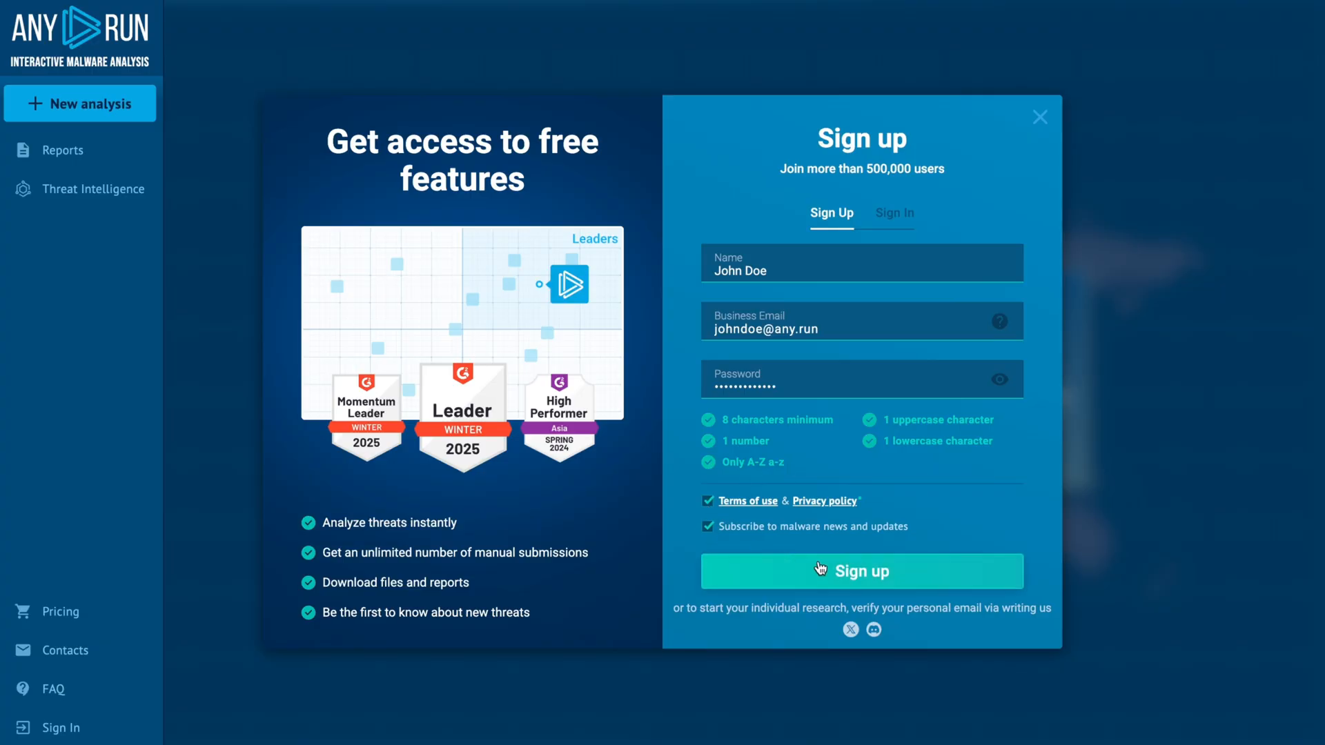
pyautogui.click(861, 571)
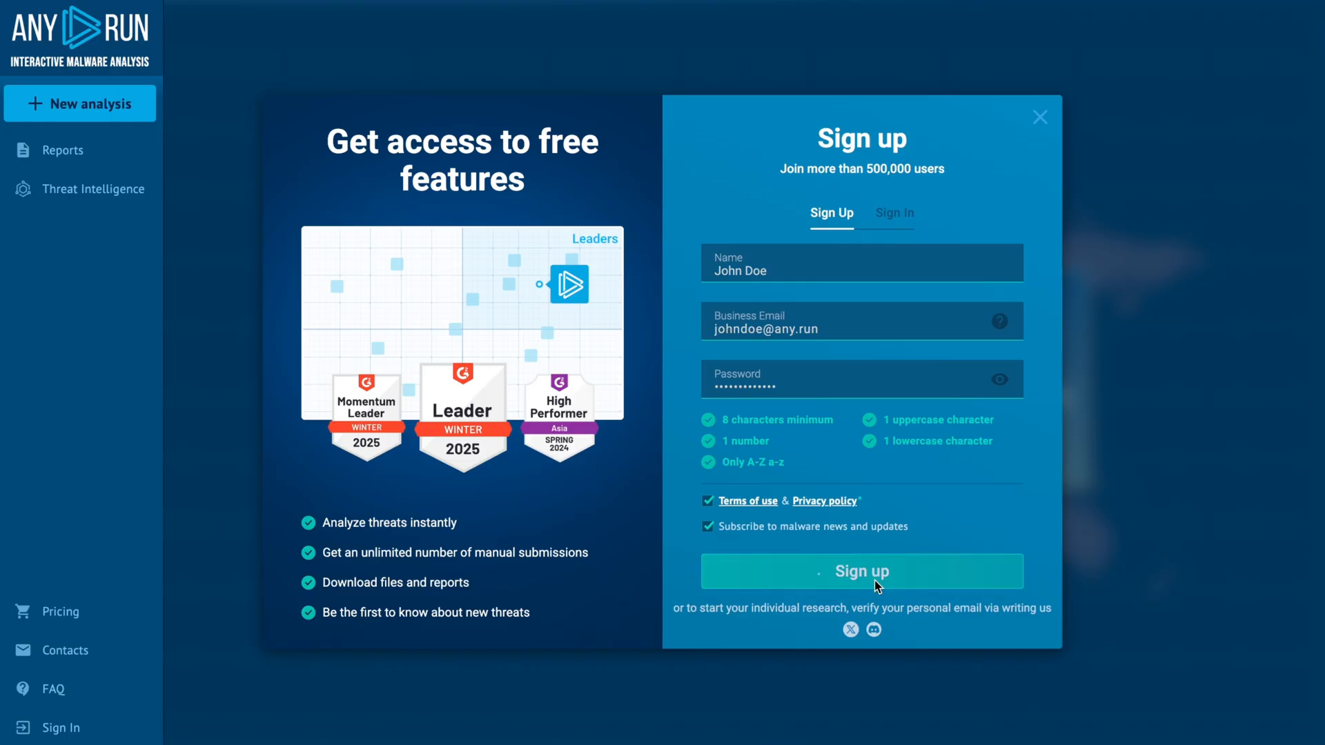
pyautogui.click(861, 571)
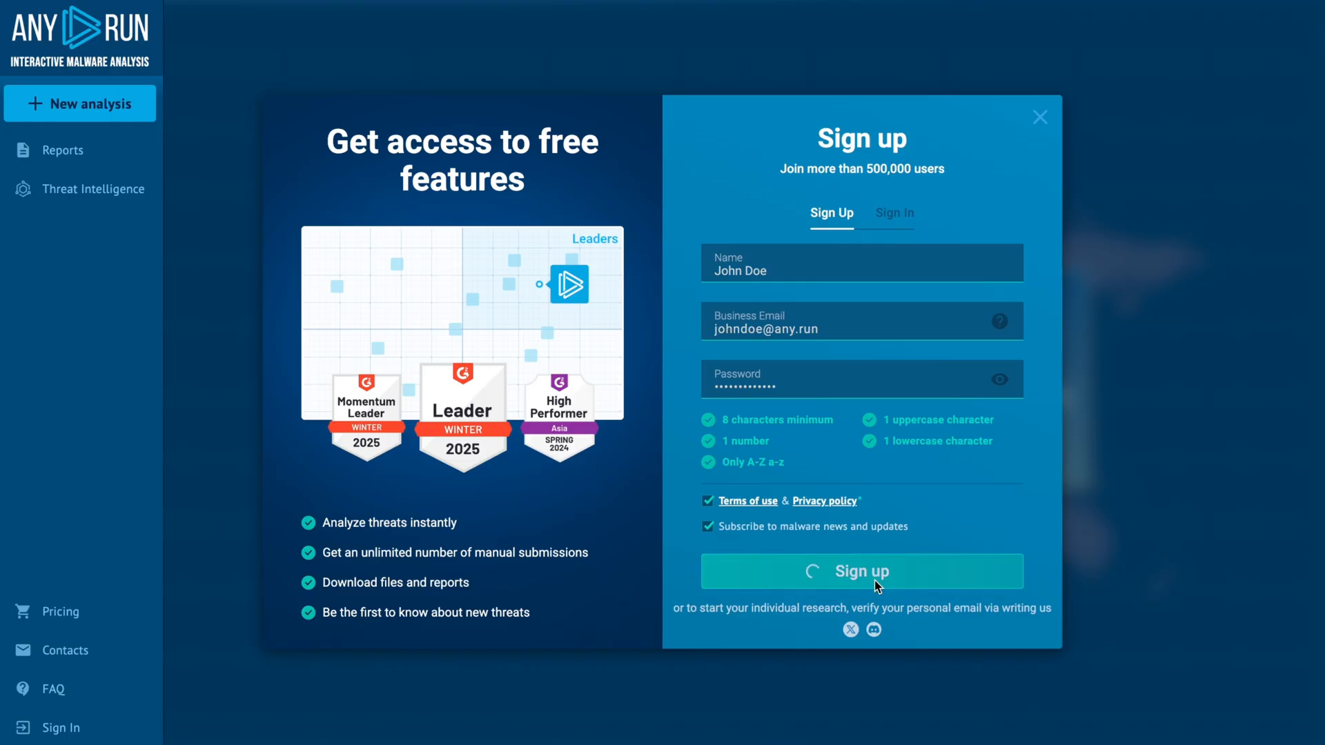
pyautogui.click(861, 572)
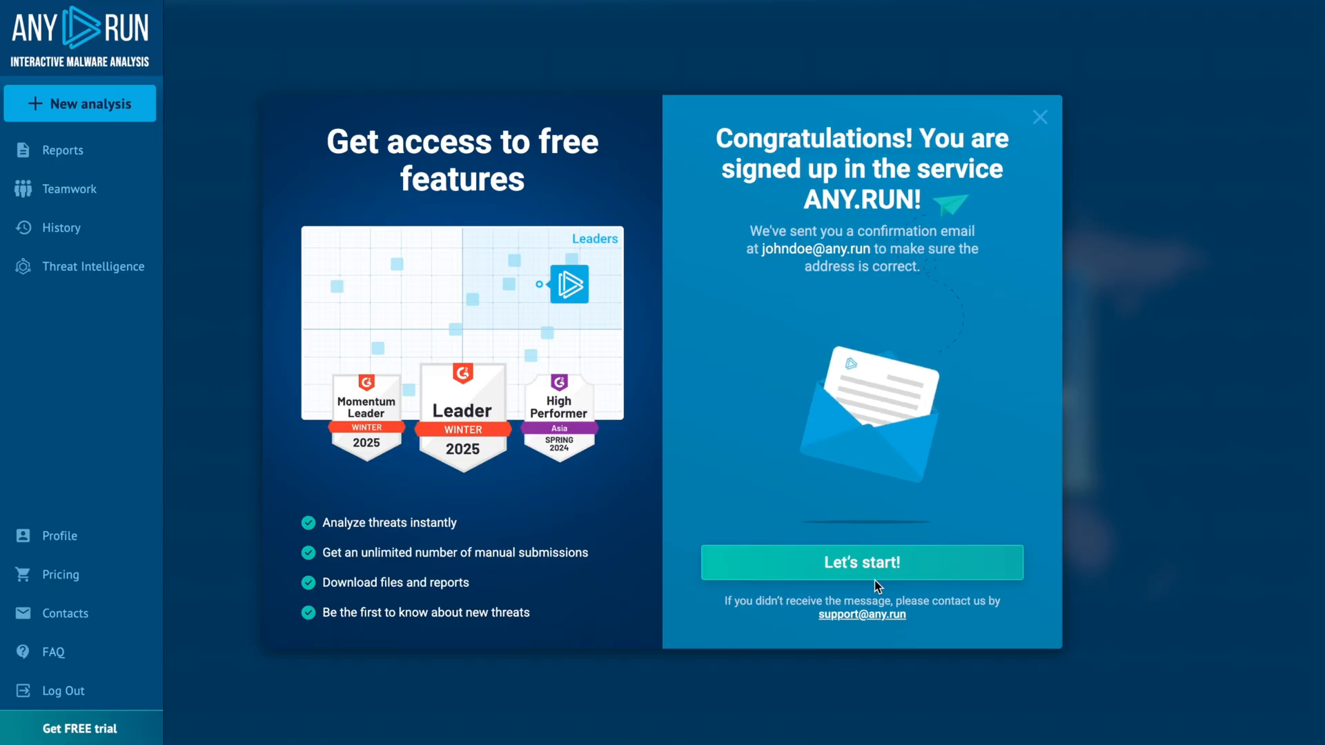
# Enter the service, visit Threat Intelligence and the YARA rule editor, then return to the Sandbox start page
pyautogui.click(859, 563)
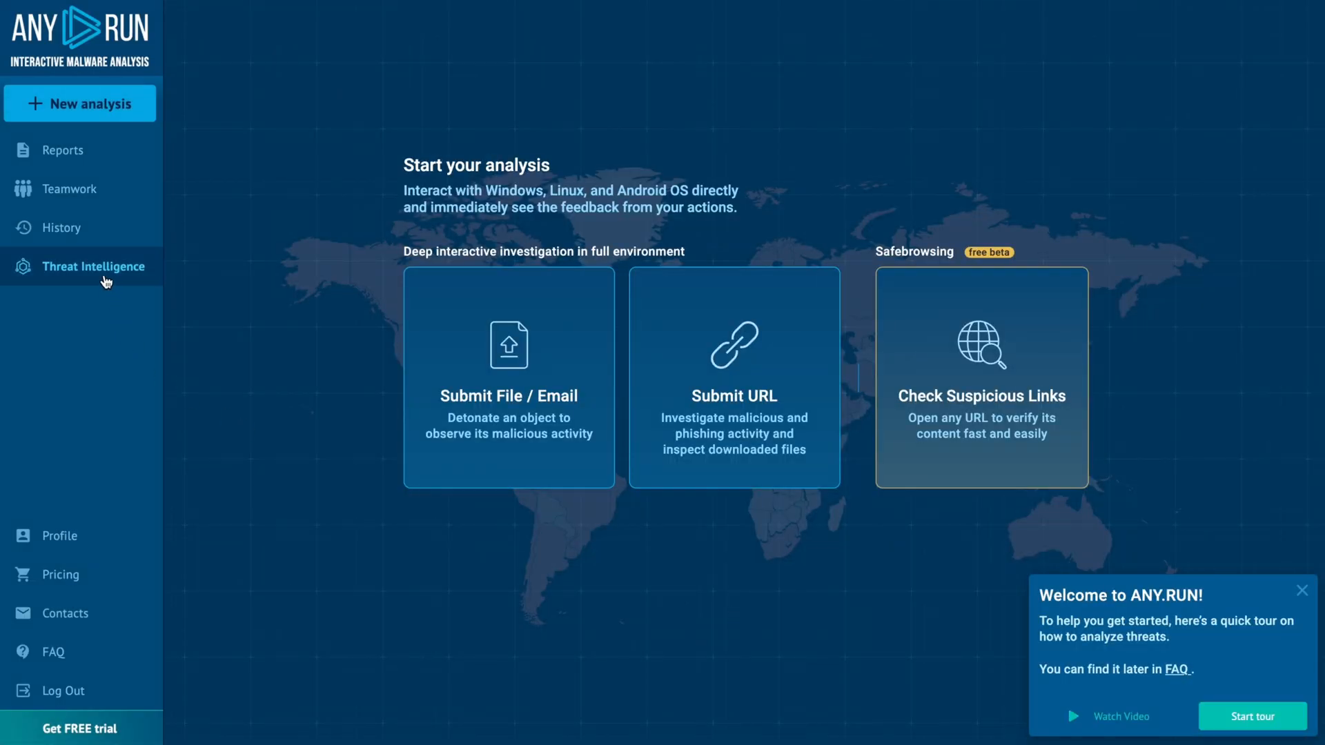
pyautogui.click(93, 267)
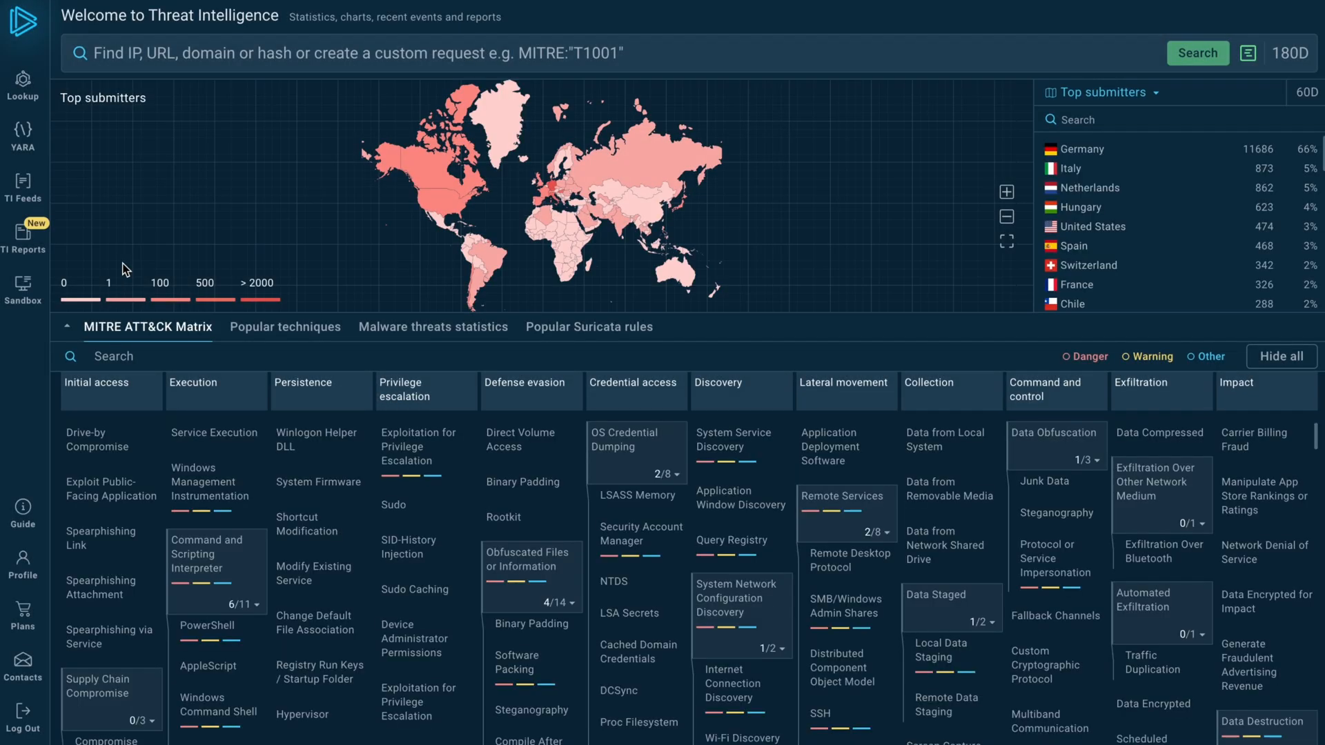
pyautogui.click(24, 138)
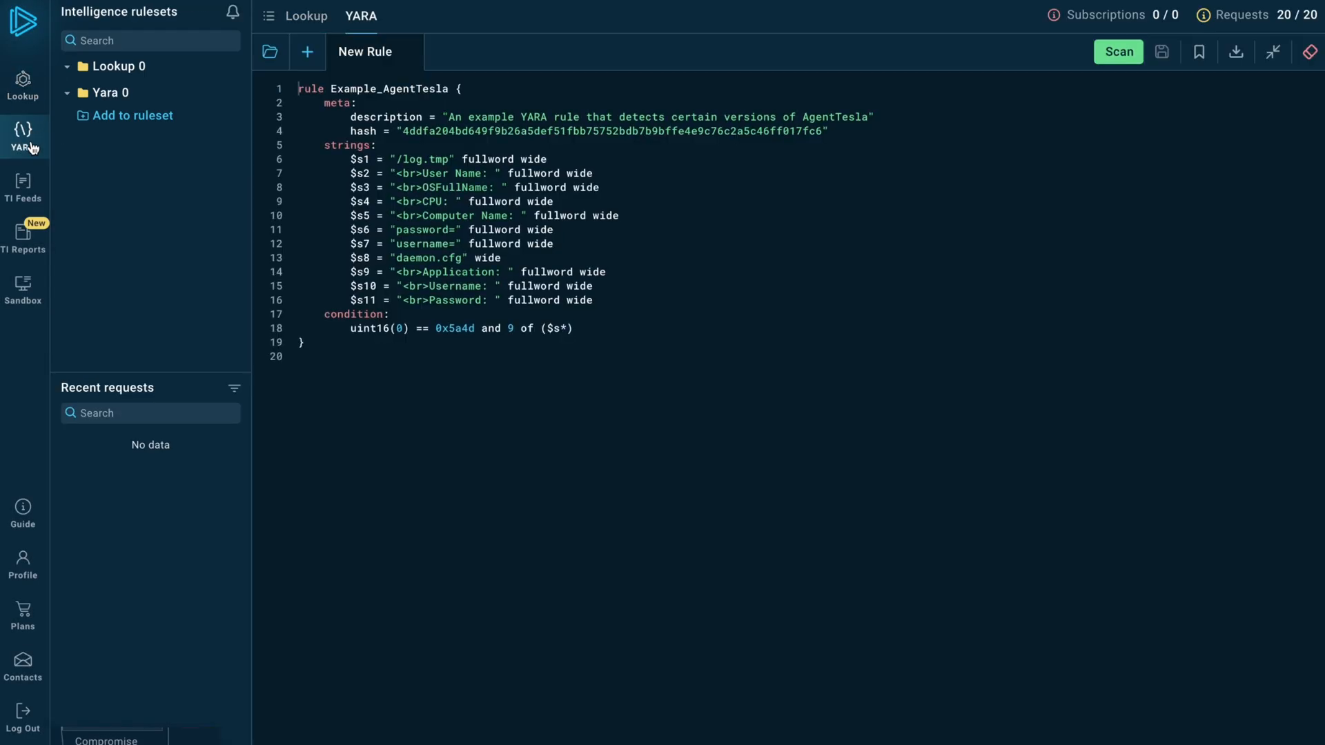
pyautogui.click(24, 240)
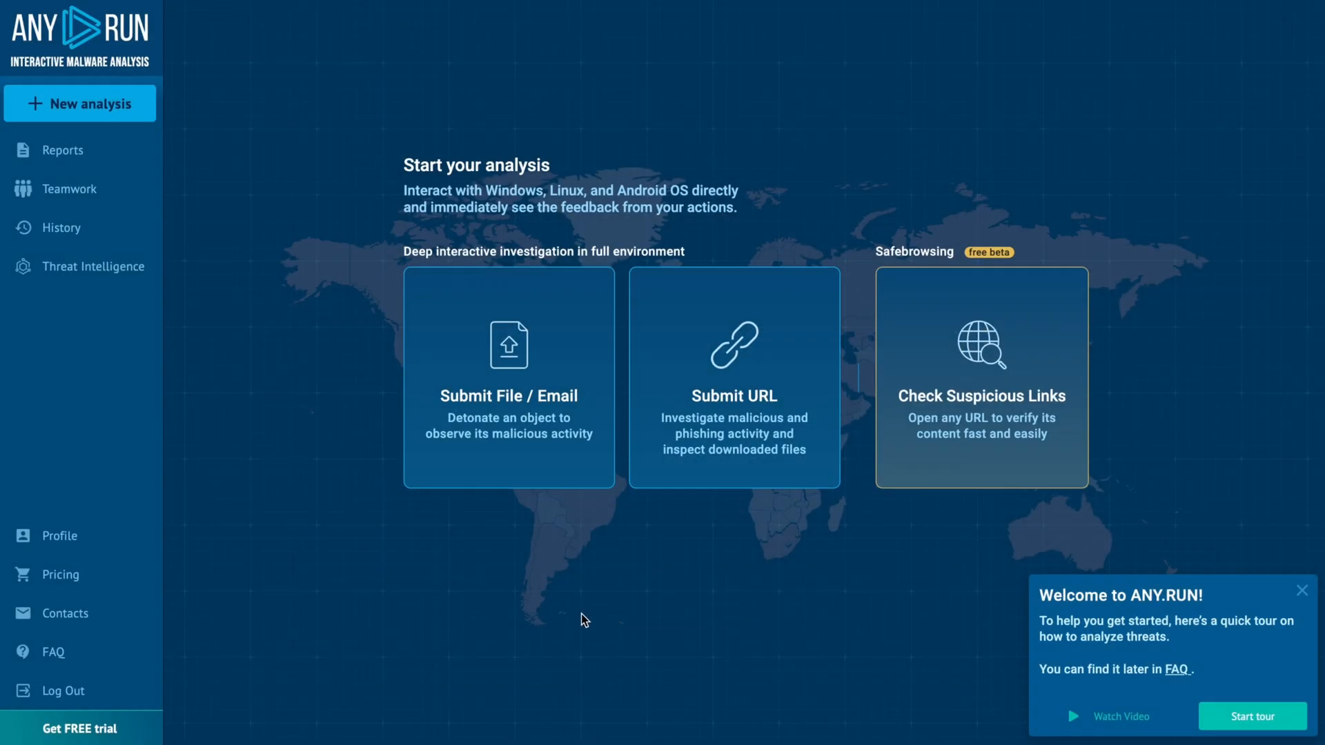
pyautogui.moveTo(59, 536)
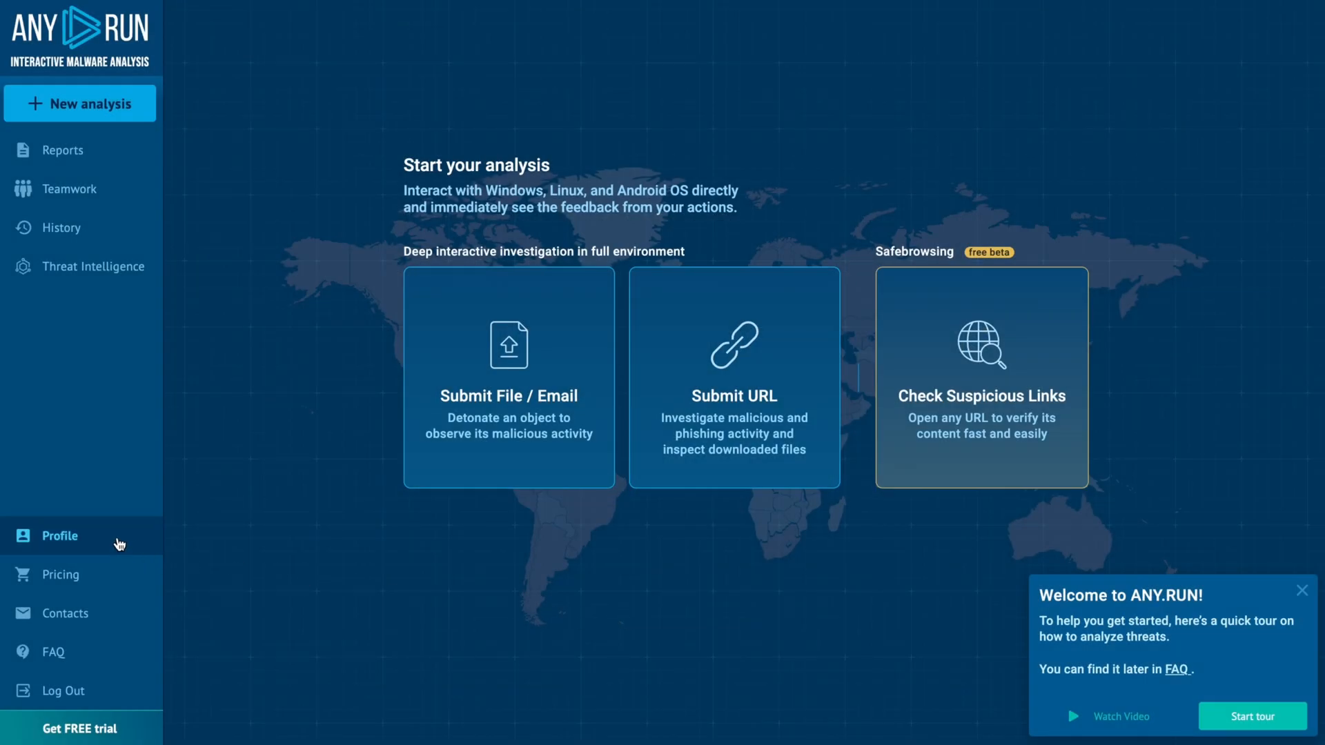
# Go to the account profile, acknowledge the subscription confirmation, and show the Security settings
pyautogui.click(59, 535)
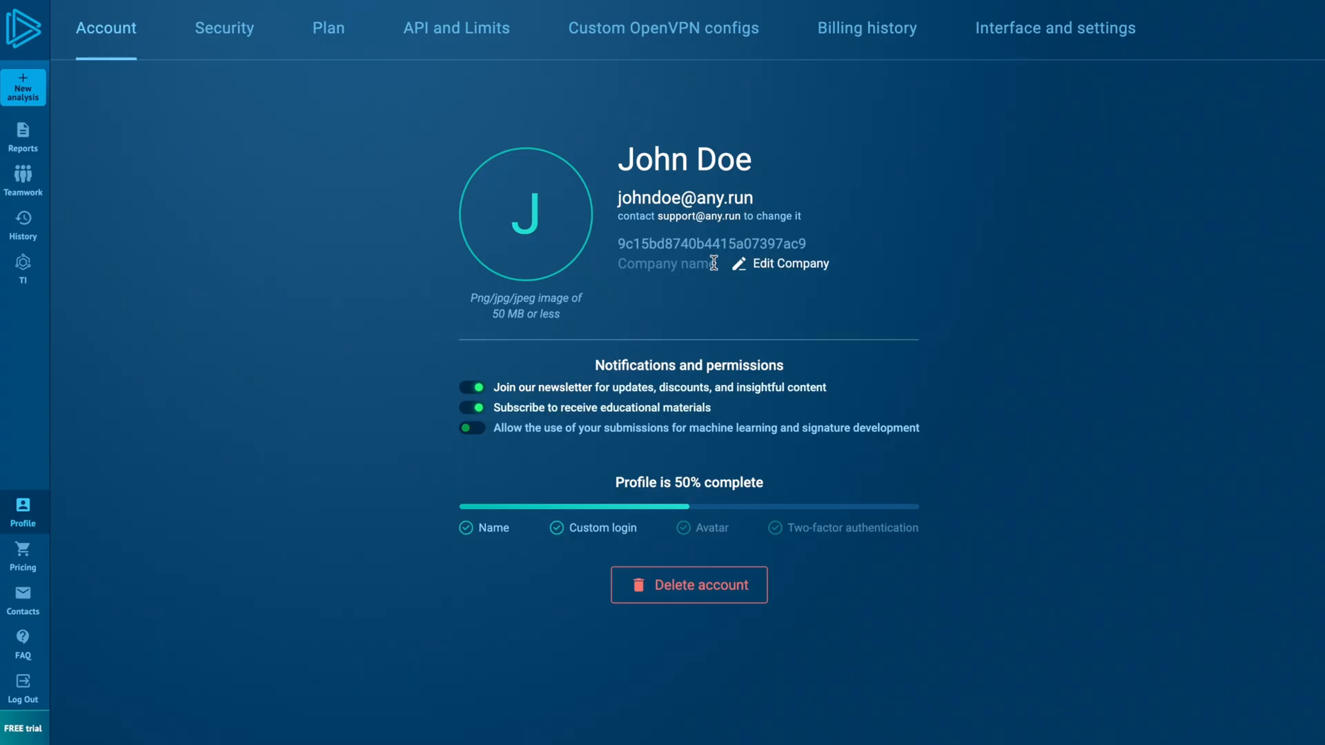
pyautogui.moveTo(699, 269)
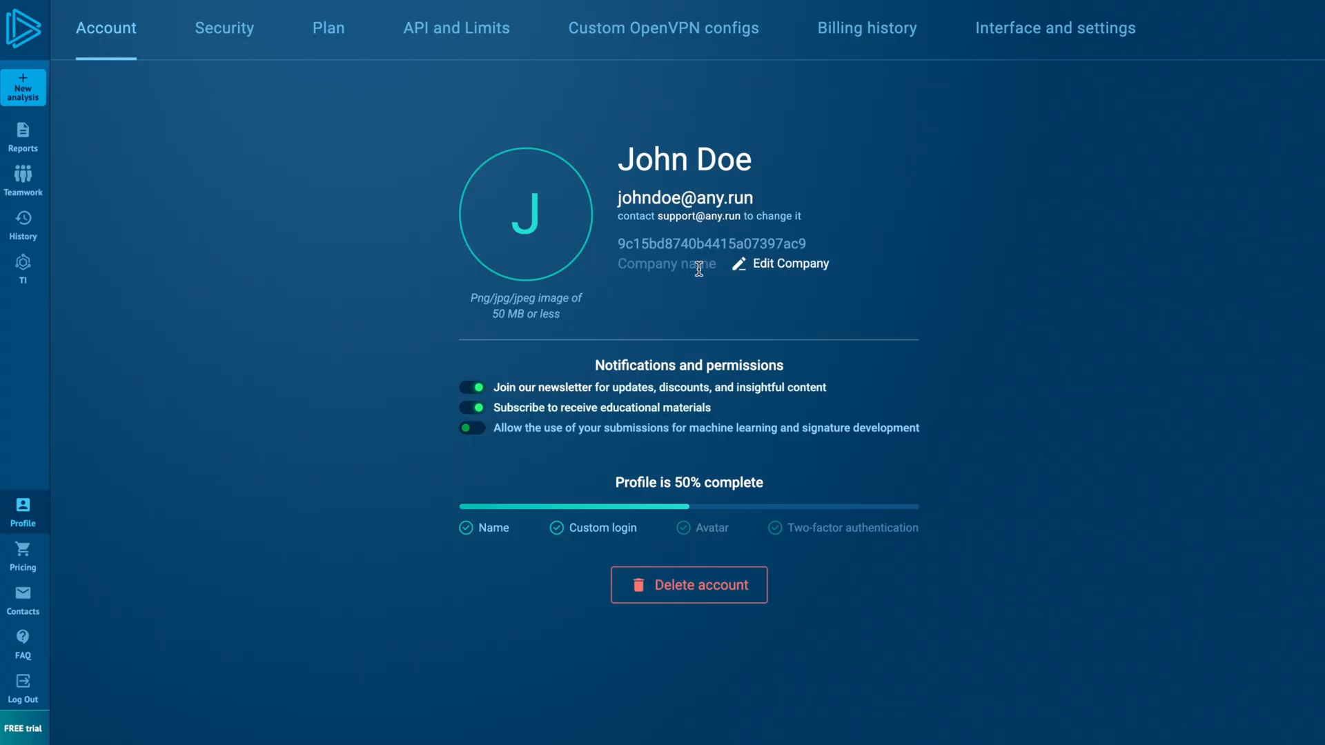
pyautogui.click(470, 386)
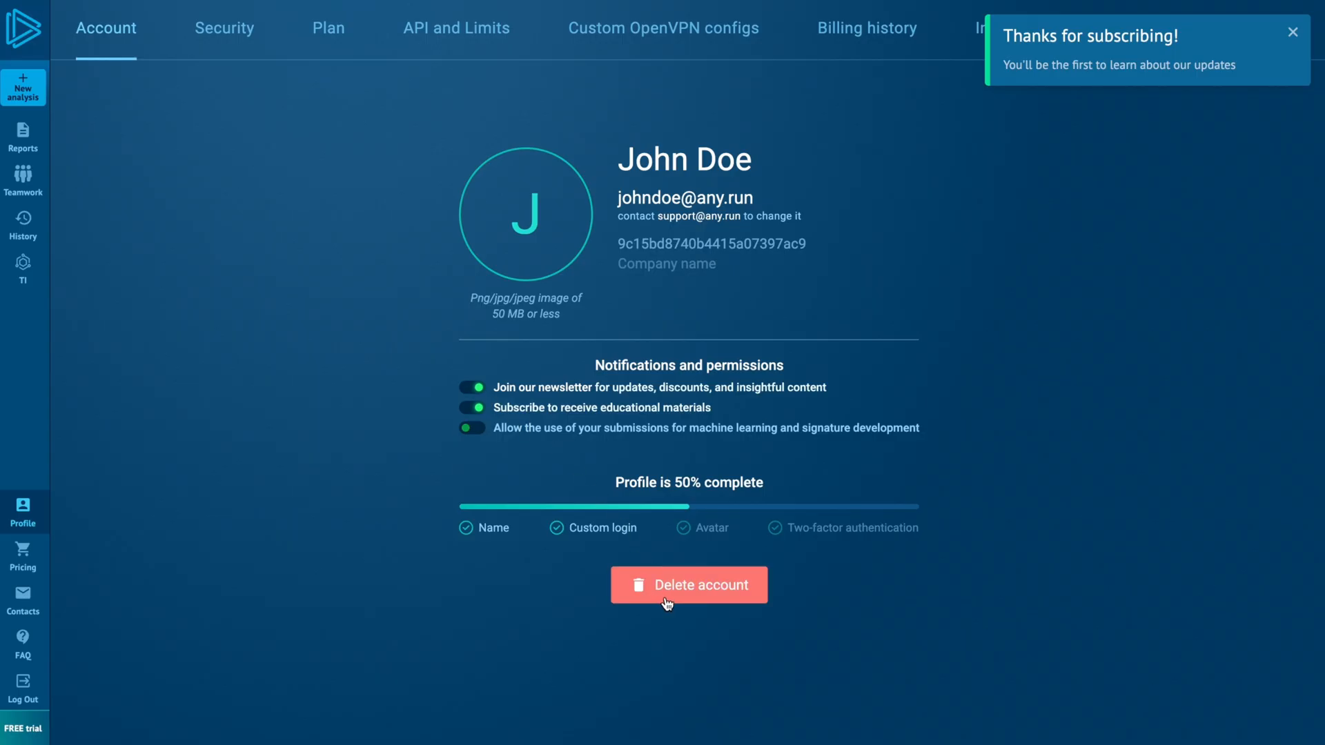
pyautogui.click(223, 27)
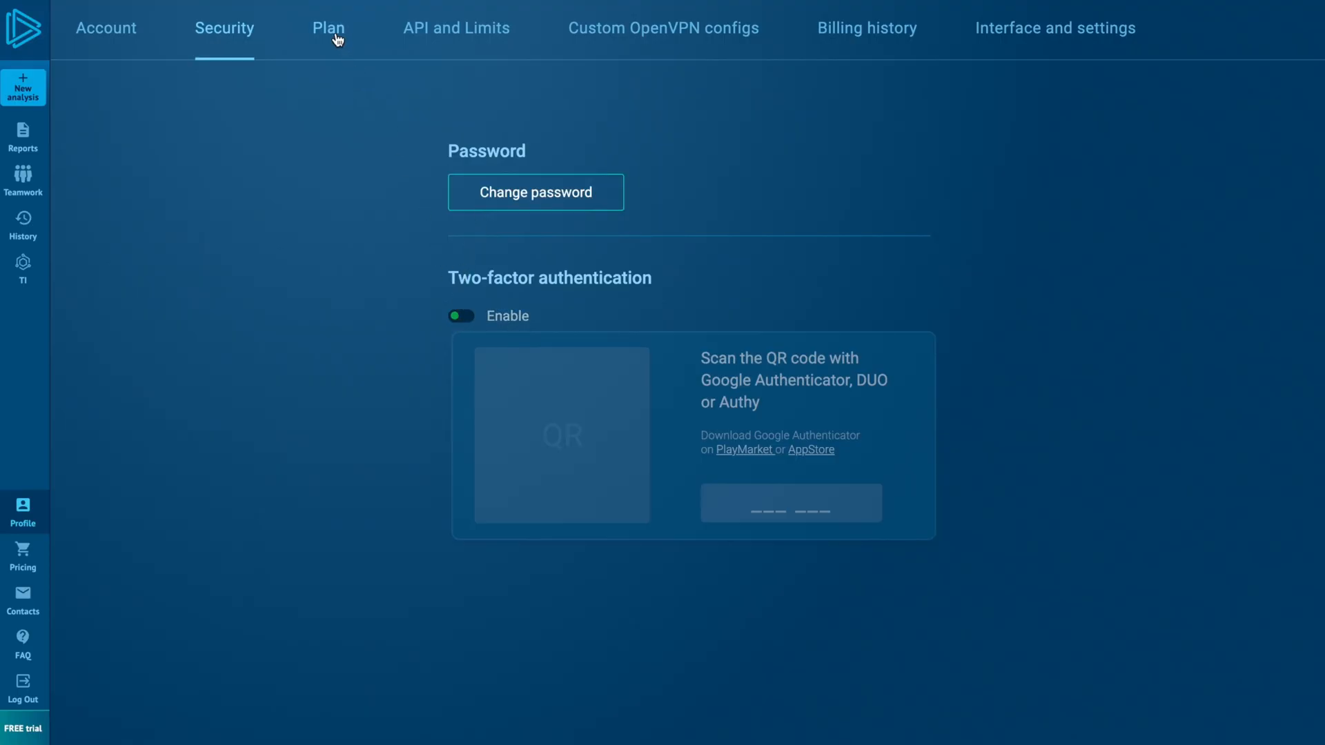
# Review the Plan details and API and Limits, ending on Custom OpenVPN configs
pyautogui.click(328, 27)
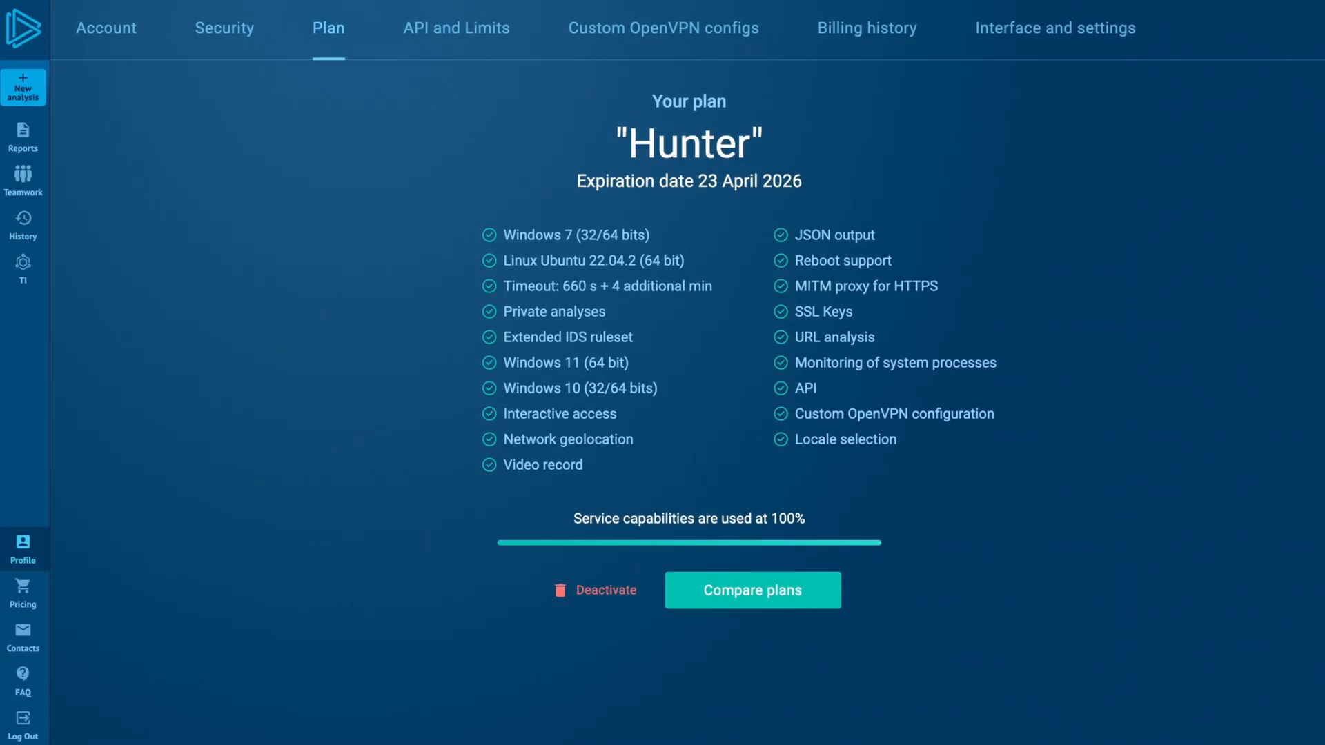
pyautogui.click(329, 28)
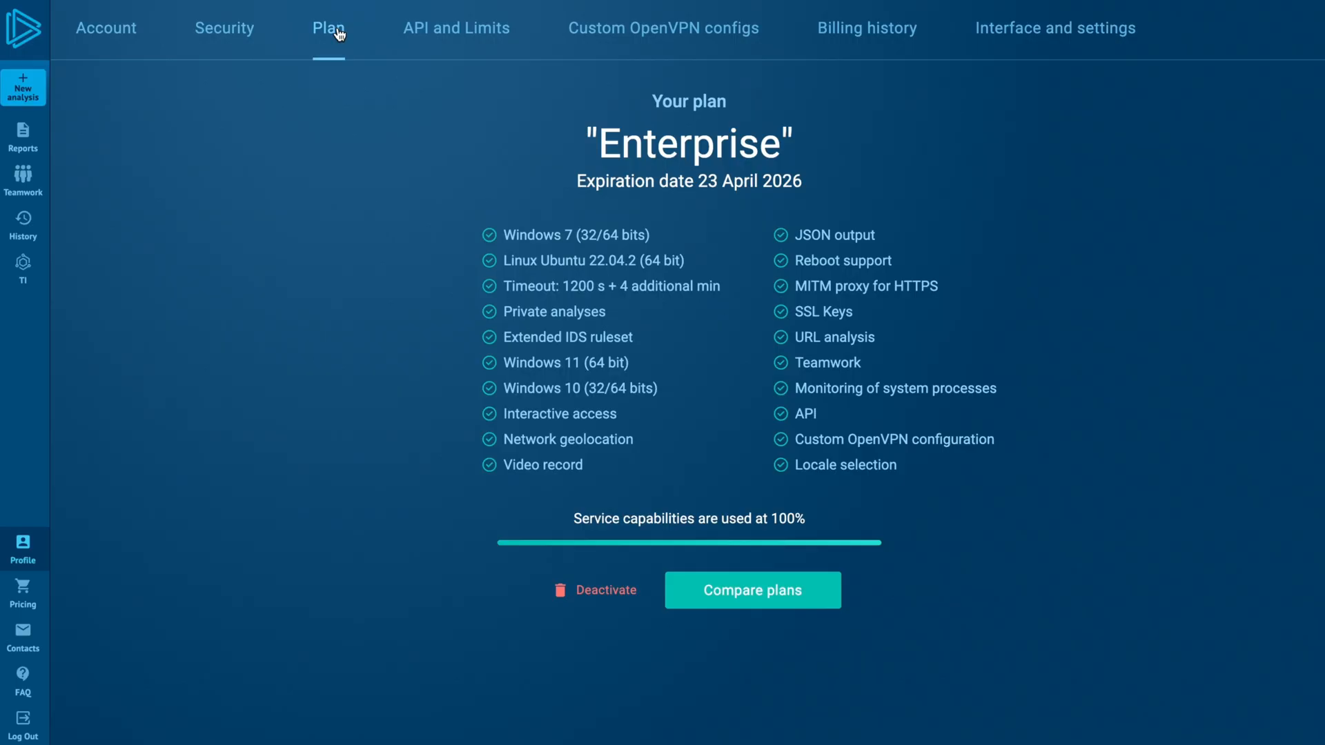
pyautogui.click(455, 27)
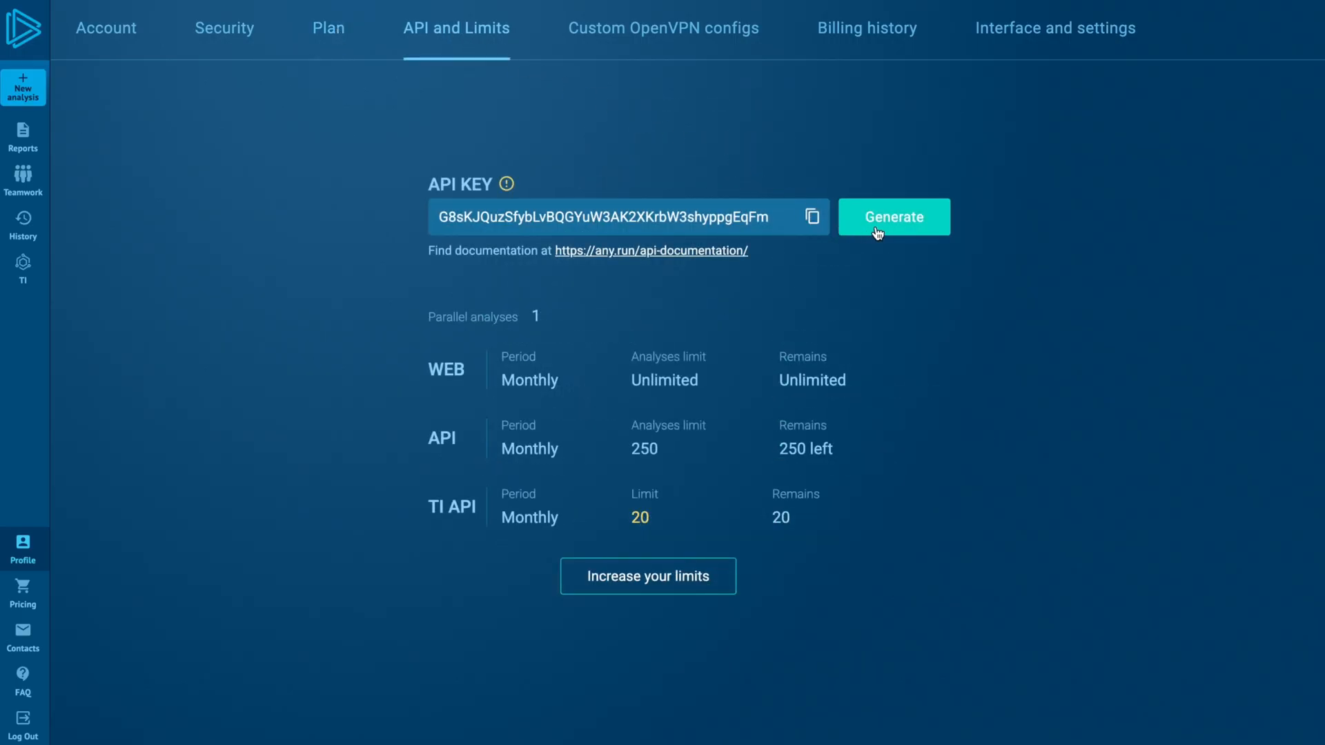
pyautogui.moveTo(647, 577)
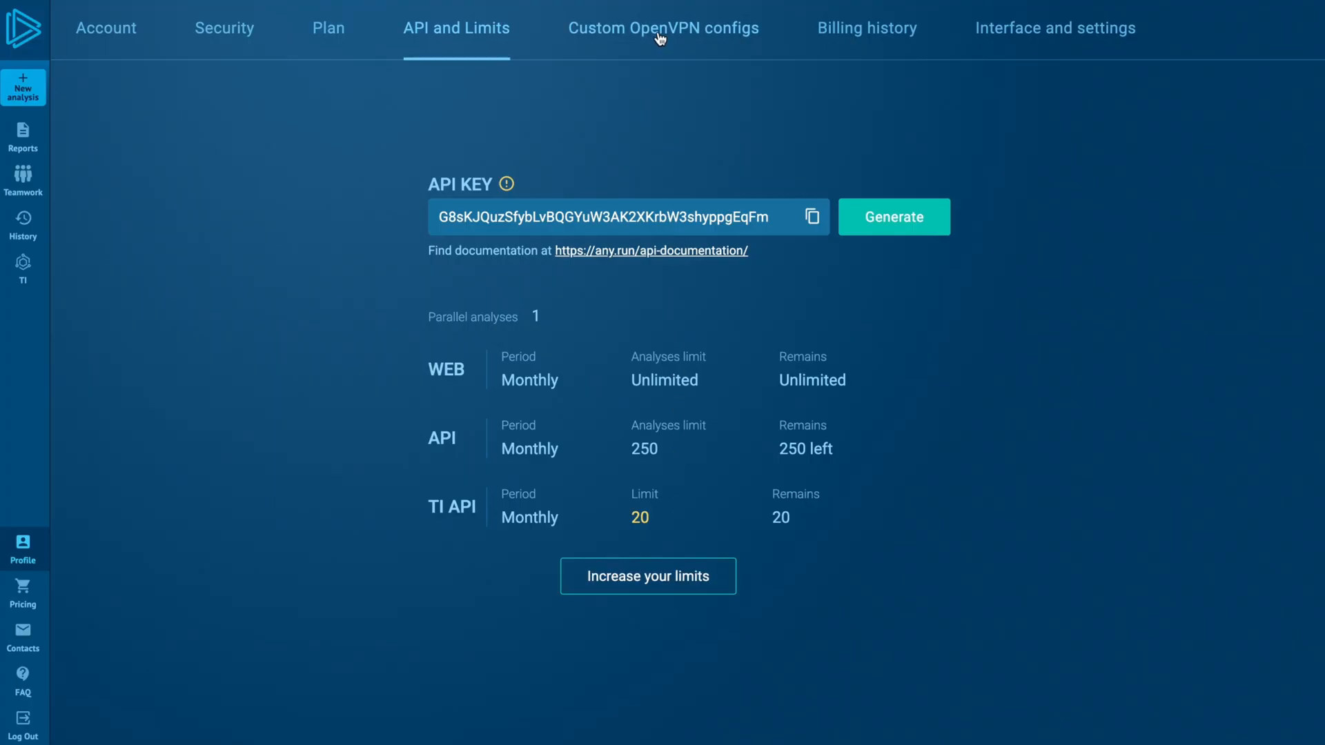
pyautogui.click(663, 27)
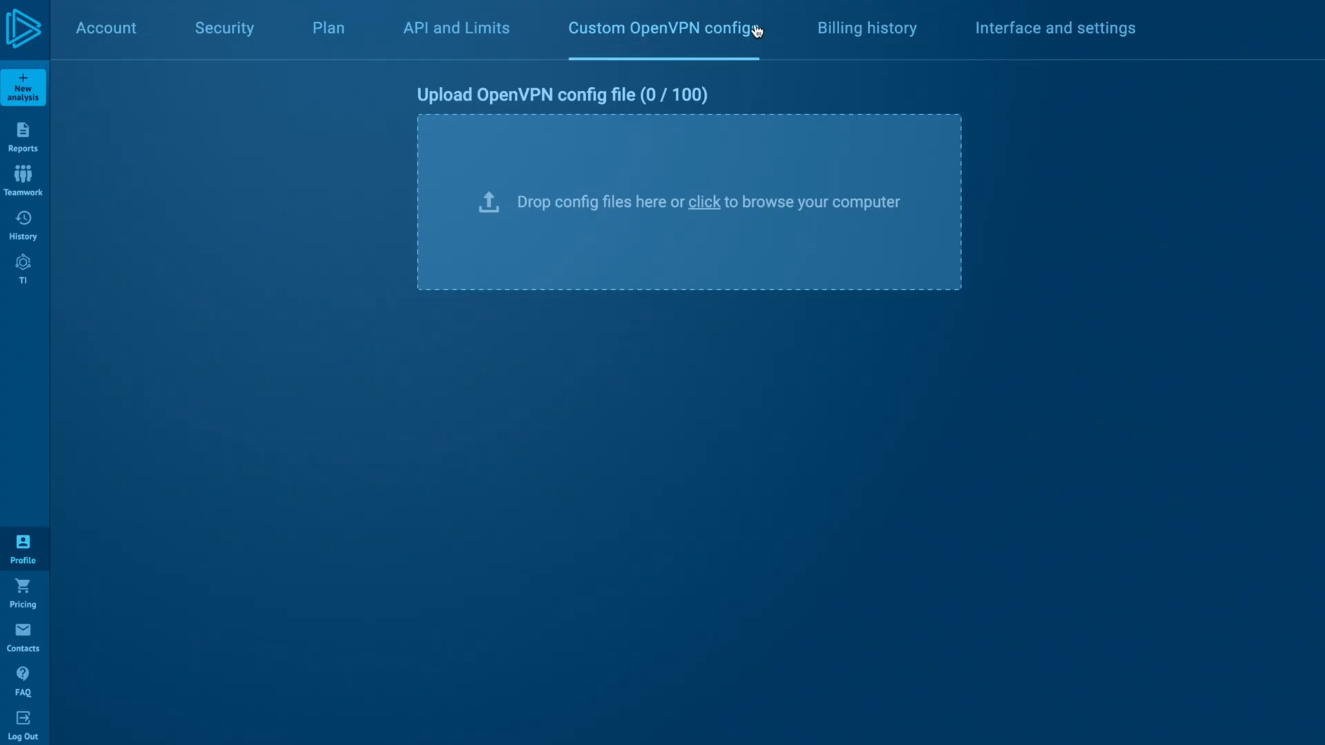
# View the empty Billing history, then the Interface and settings preferences
pyautogui.click(865, 28)
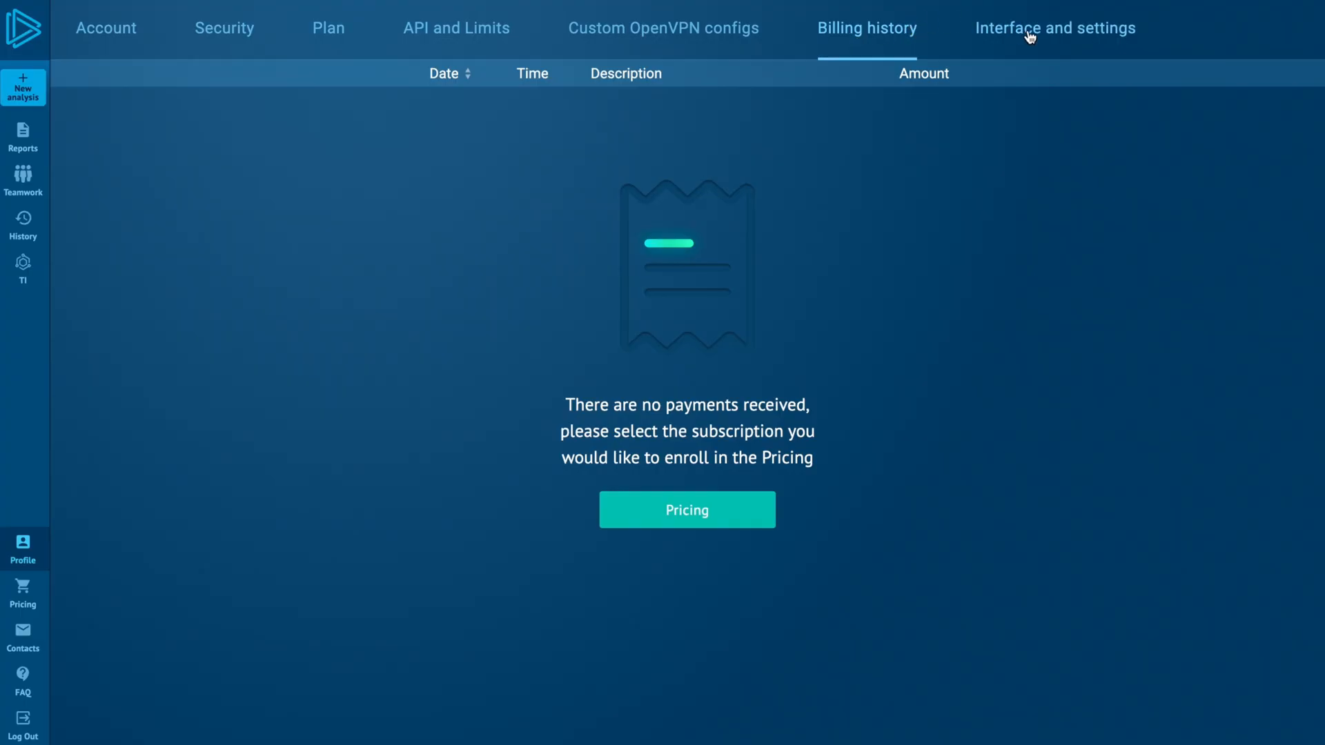
pyautogui.click(1055, 27)
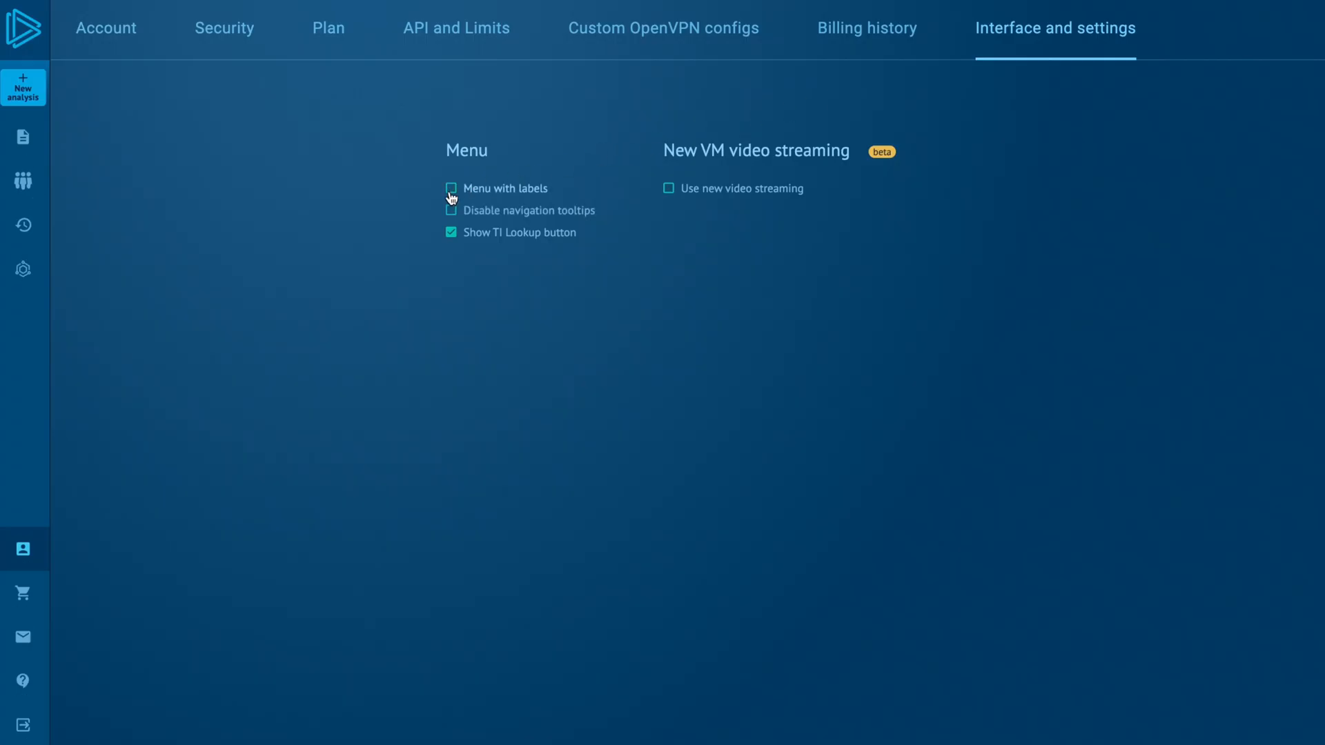
# Create a new analysis that starts the sample from the Desktop and adjust its run duration
pyautogui.click(24, 87)
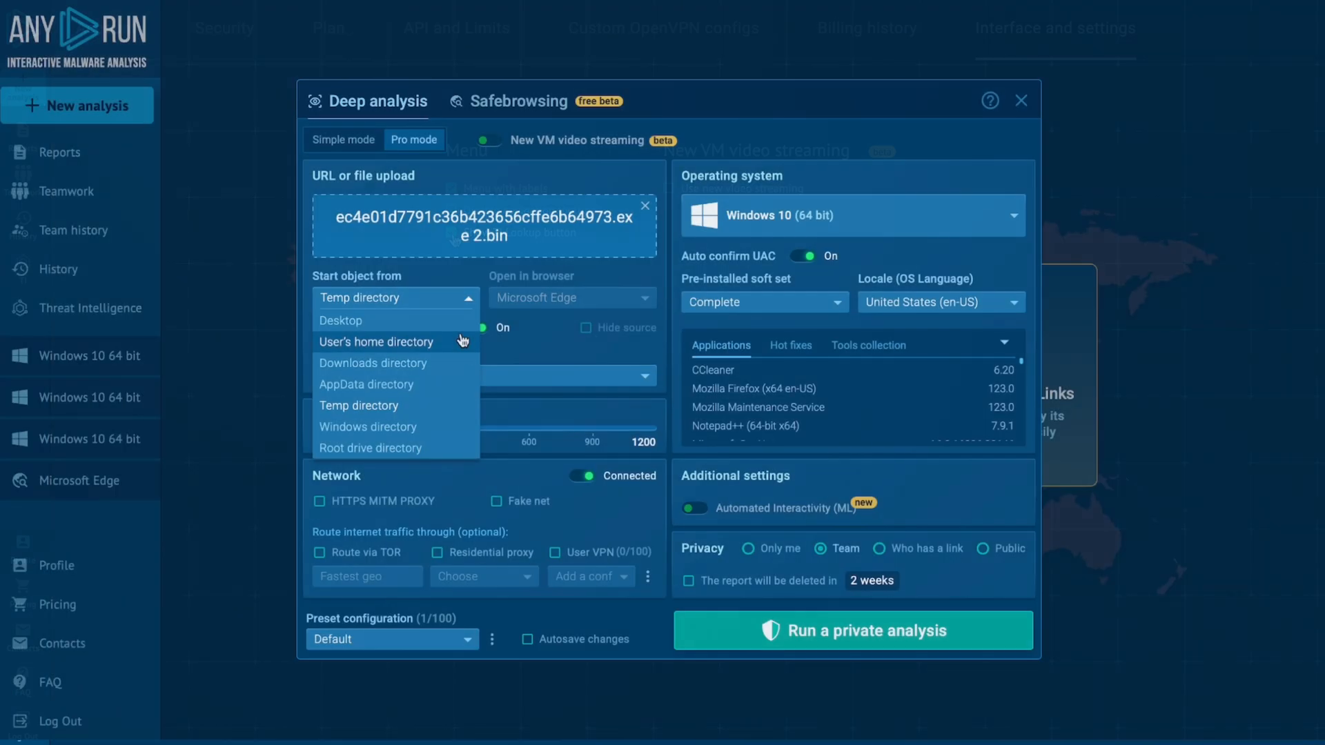
pyautogui.click(341, 320)
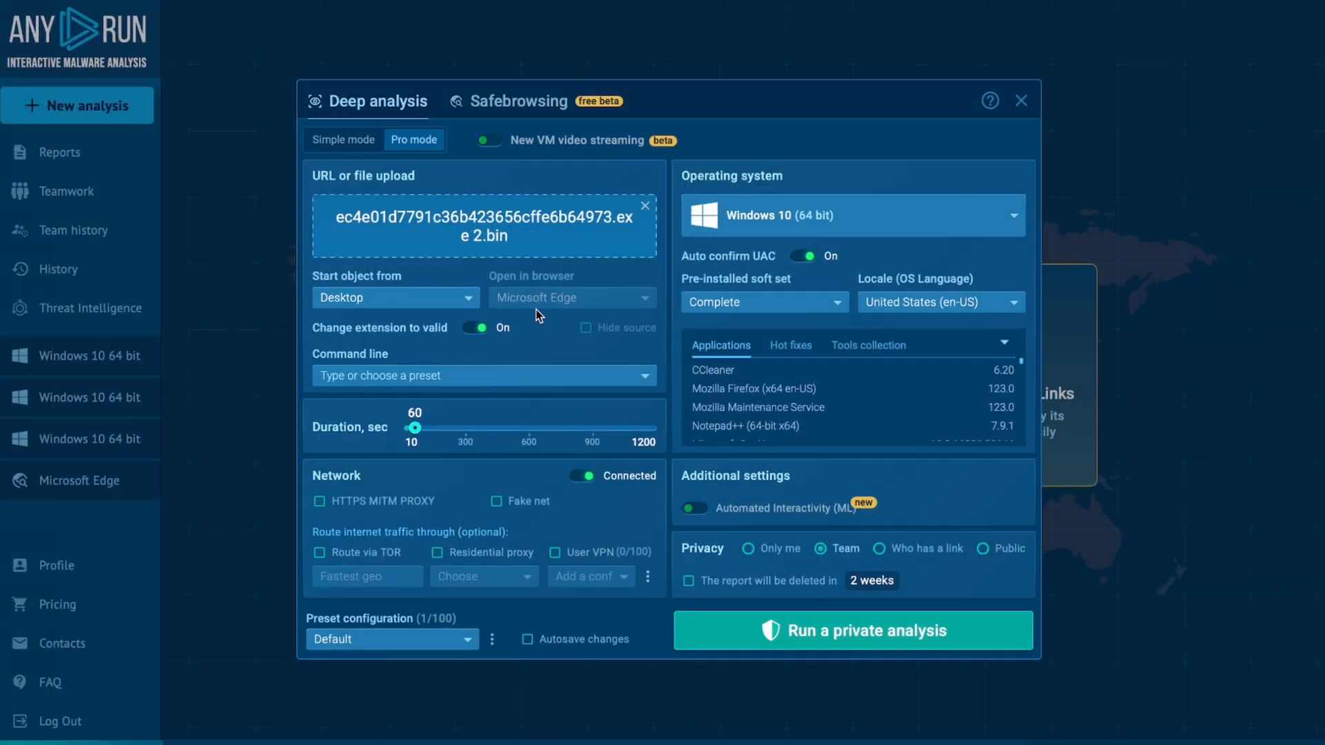
pyautogui.click(483, 375)
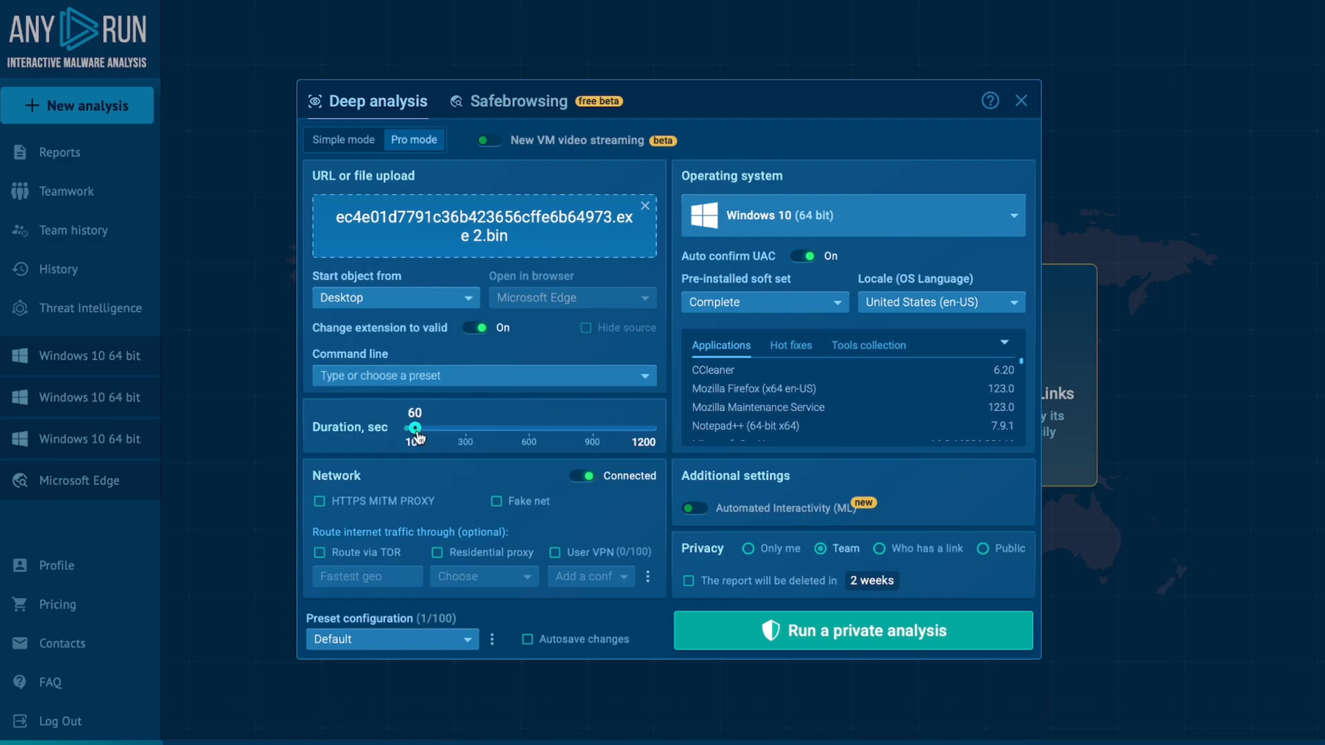
pyautogui.click(853, 630)
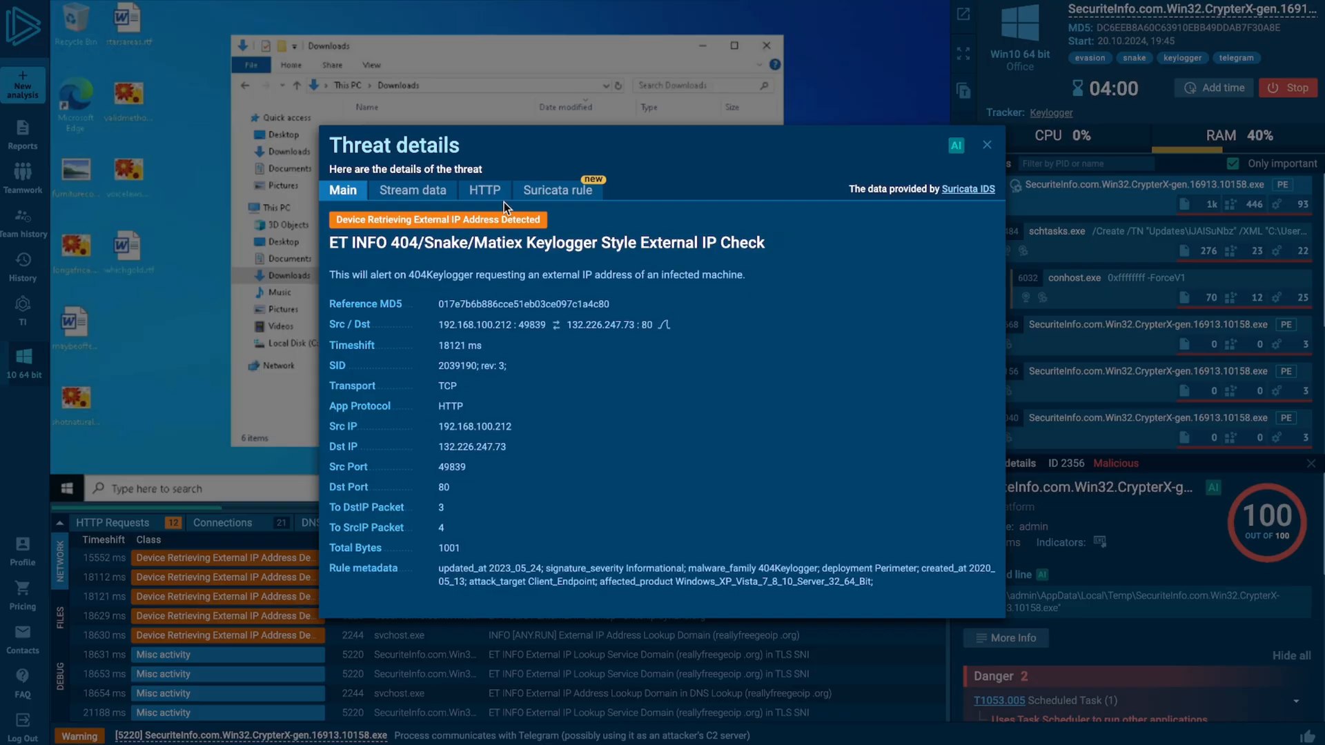
# Review the keylogger alert's Suricata rule, then scroll through its IOC list and close it
pyautogui.click(558, 190)
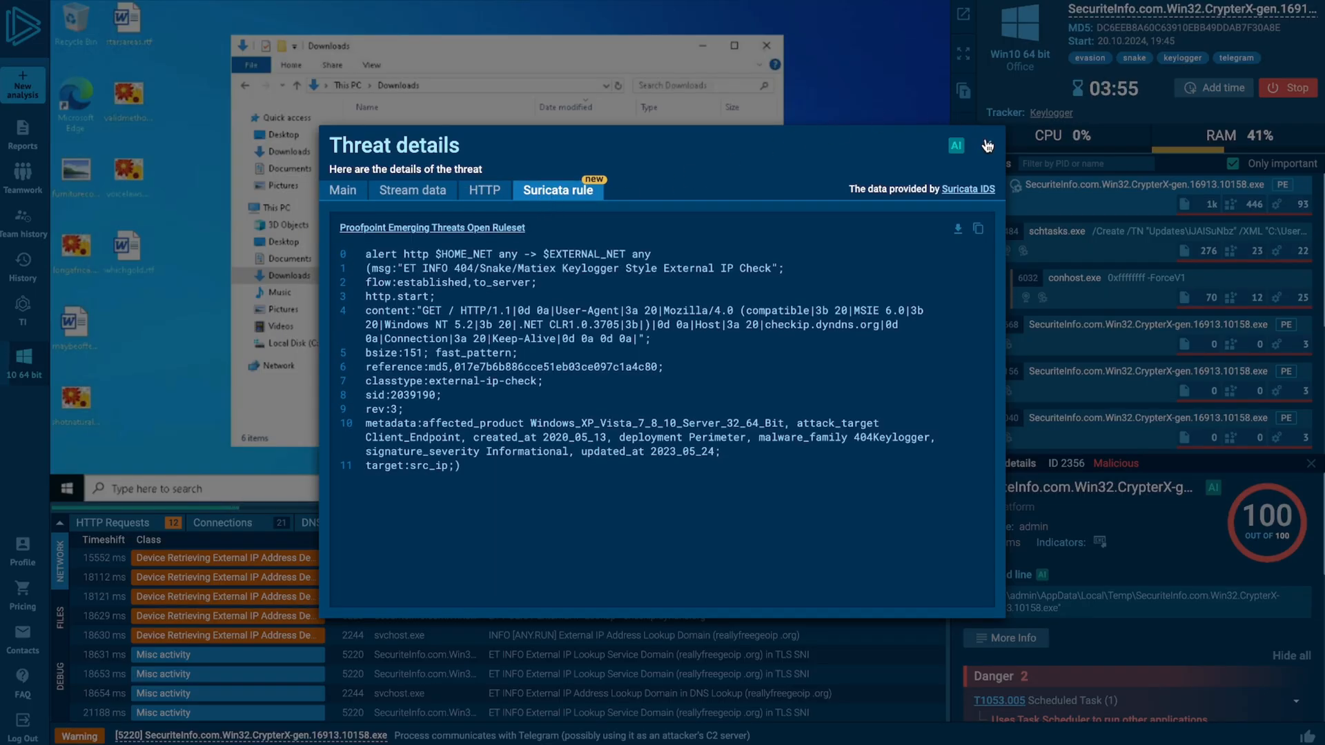
pyautogui.click(987, 145)
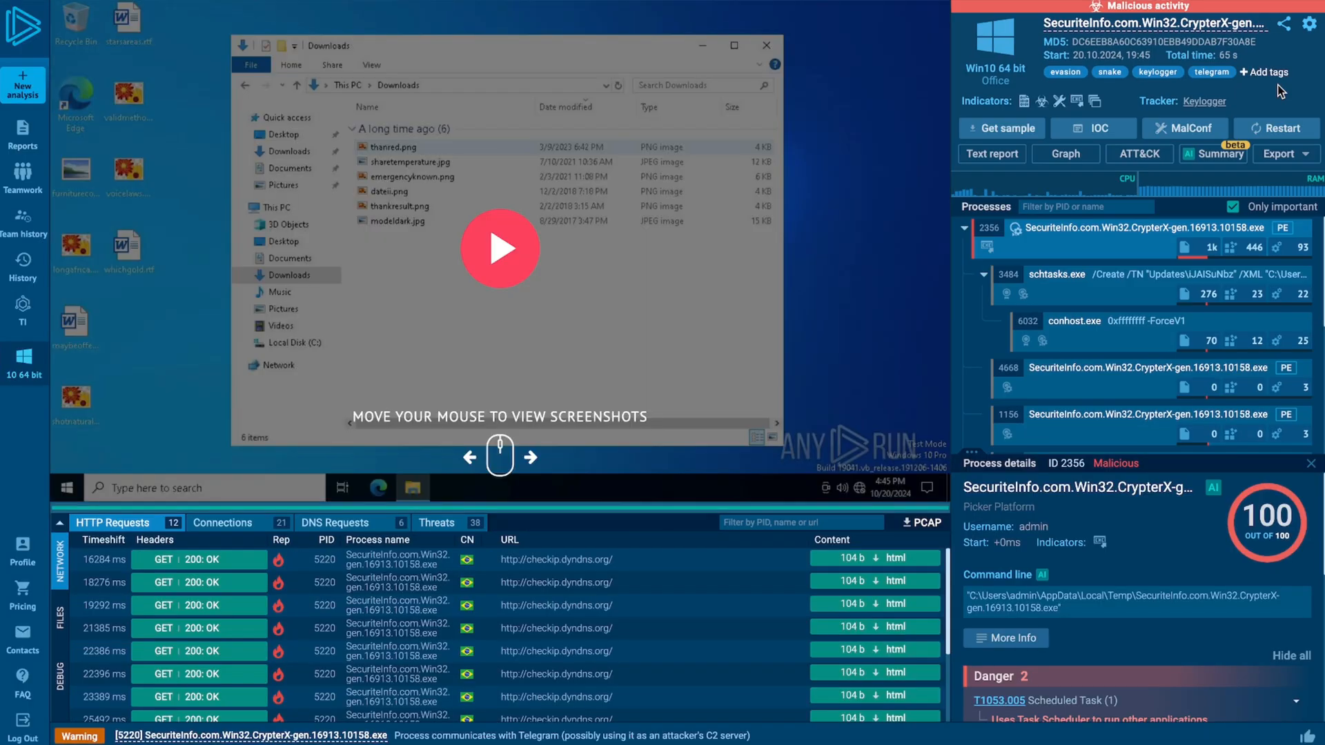
pyautogui.click(1093, 127)
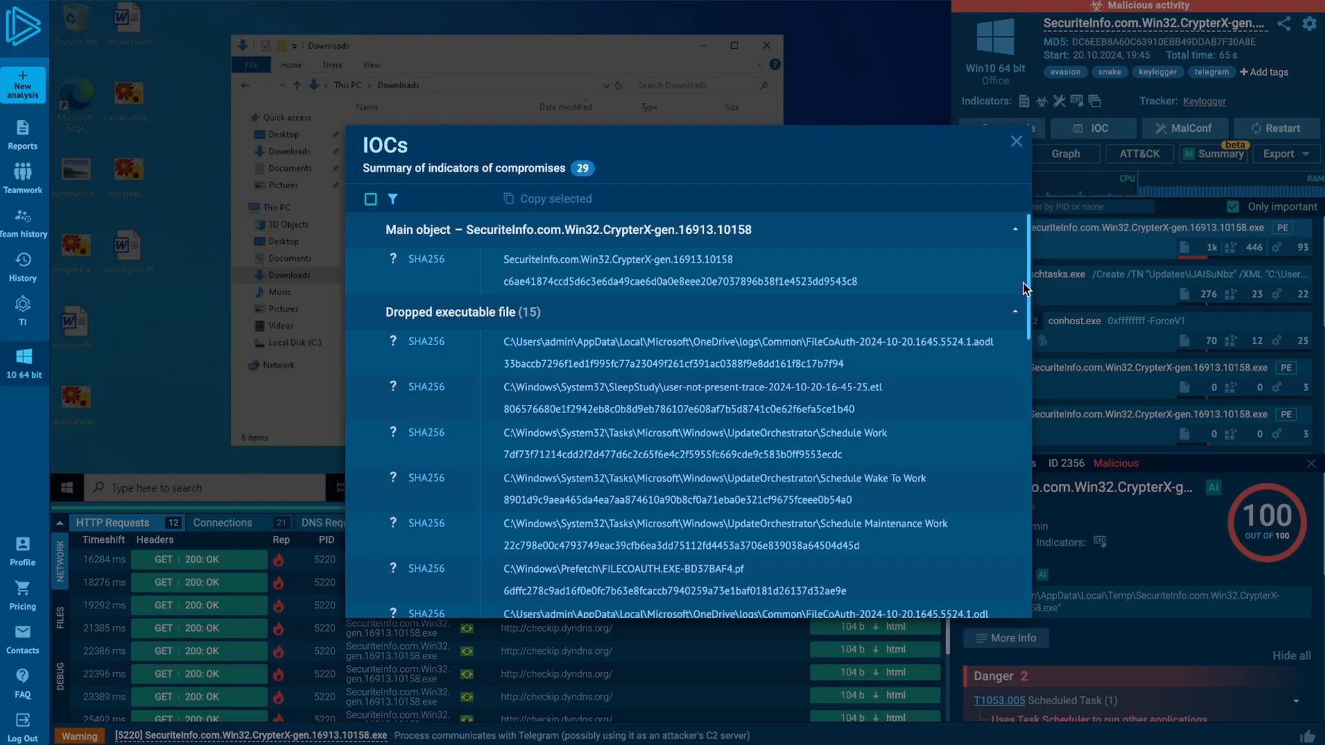
pyautogui.scroll(-3)
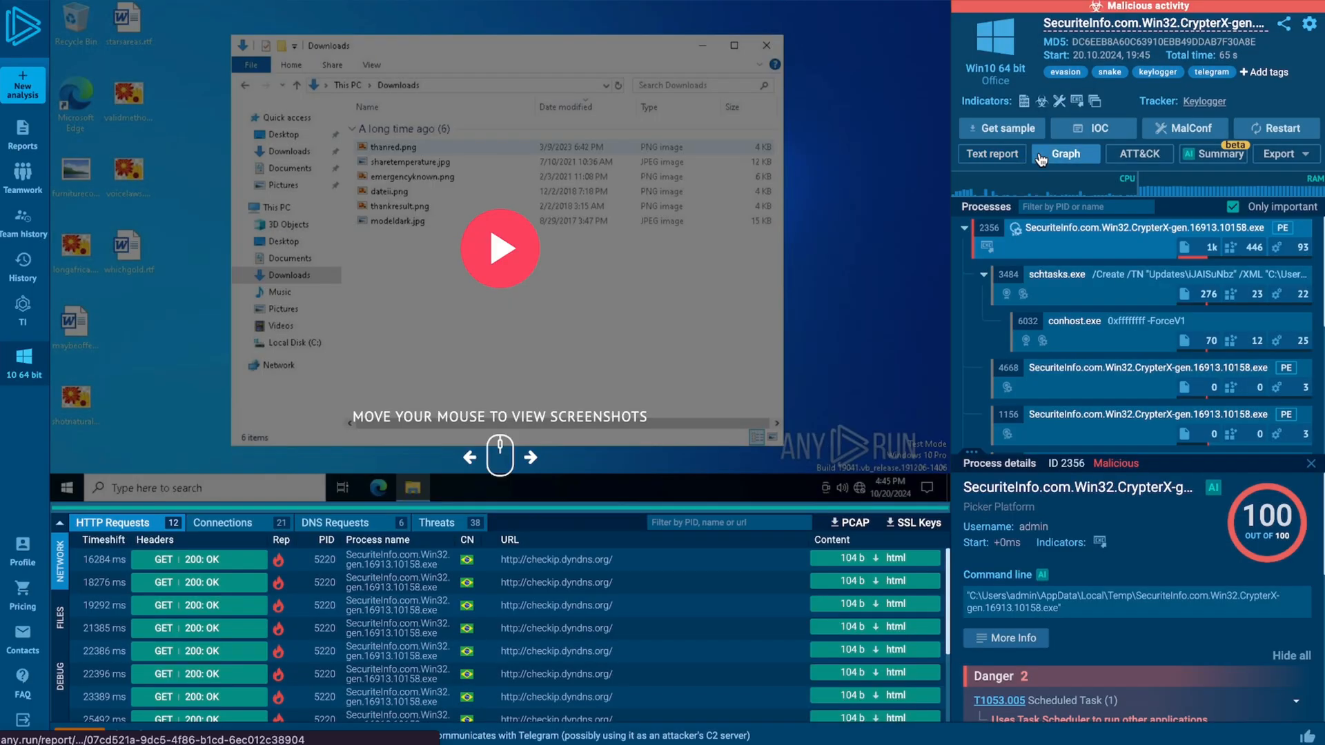
pyautogui.click(1066, 153)
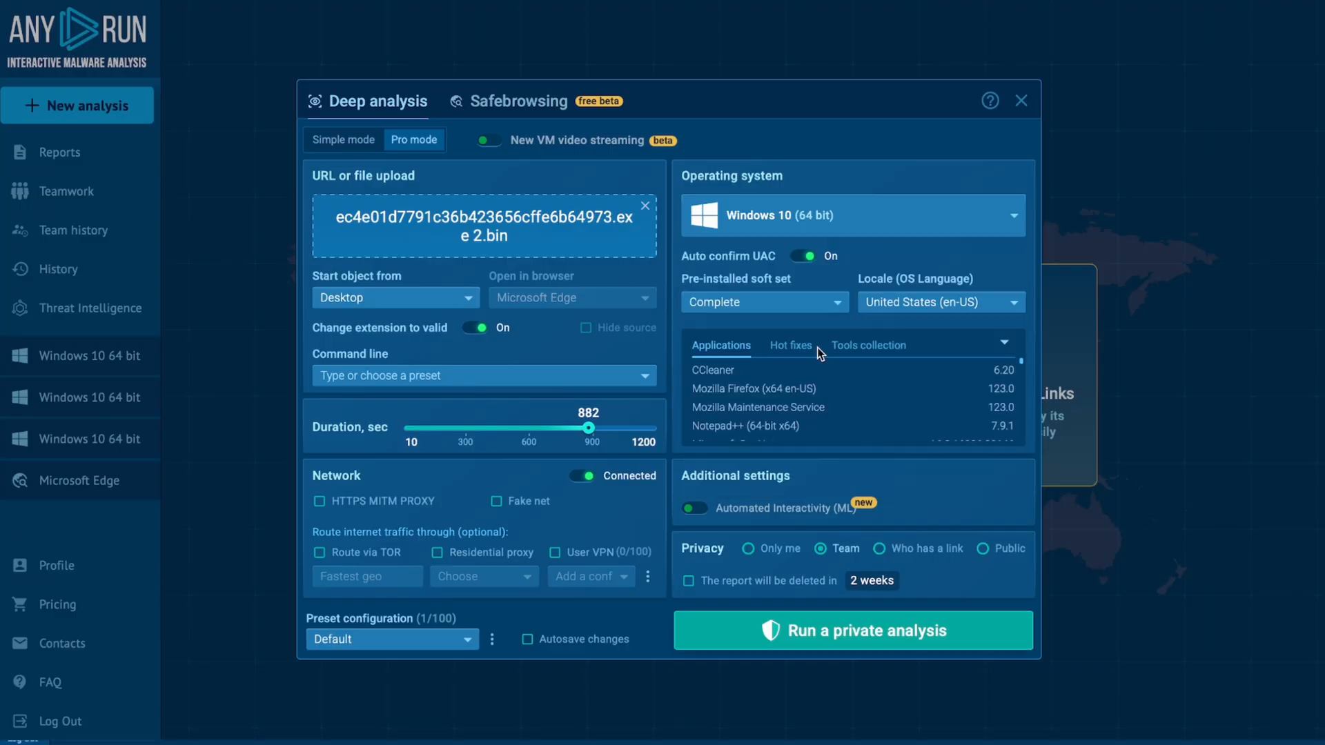
# Choose the Clean pre-installed software set, then show the REMCOS Danger detection details for svchost.exe
pyautogui.click(763, 303)
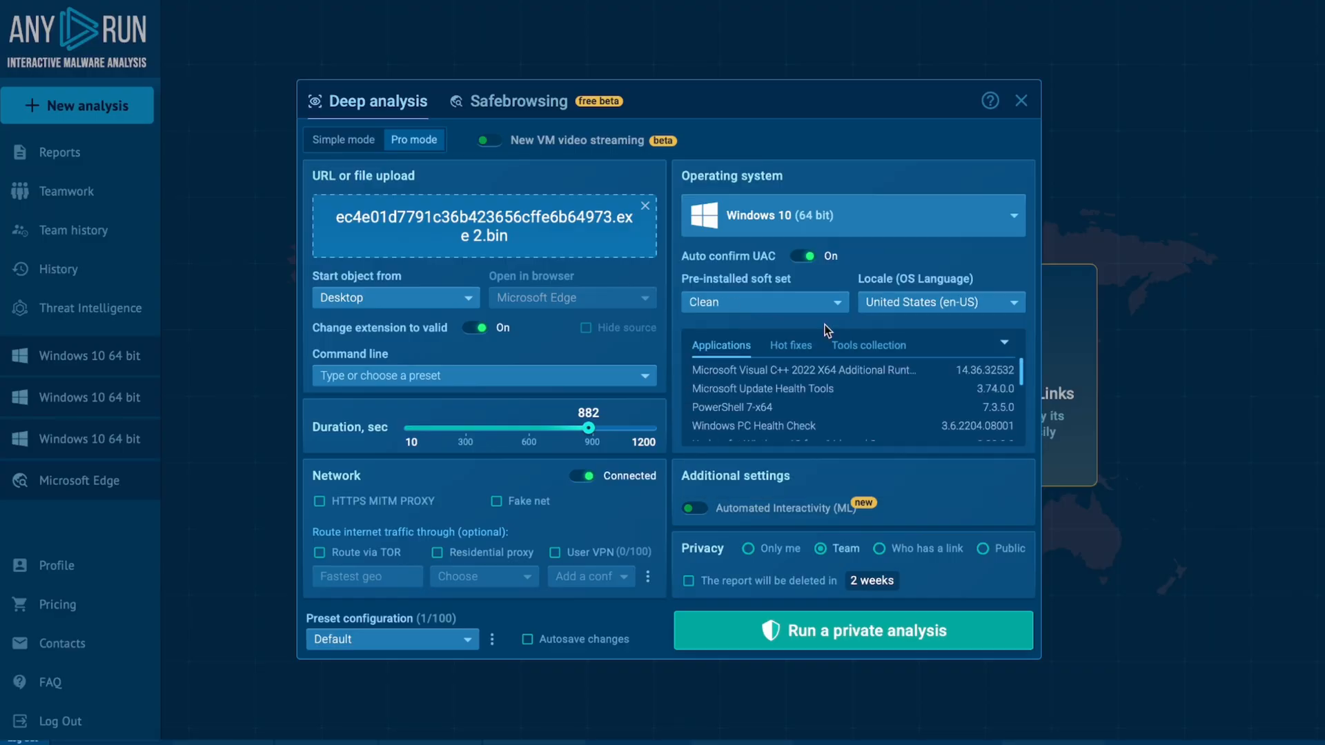
pyautogui.click(853, 630)
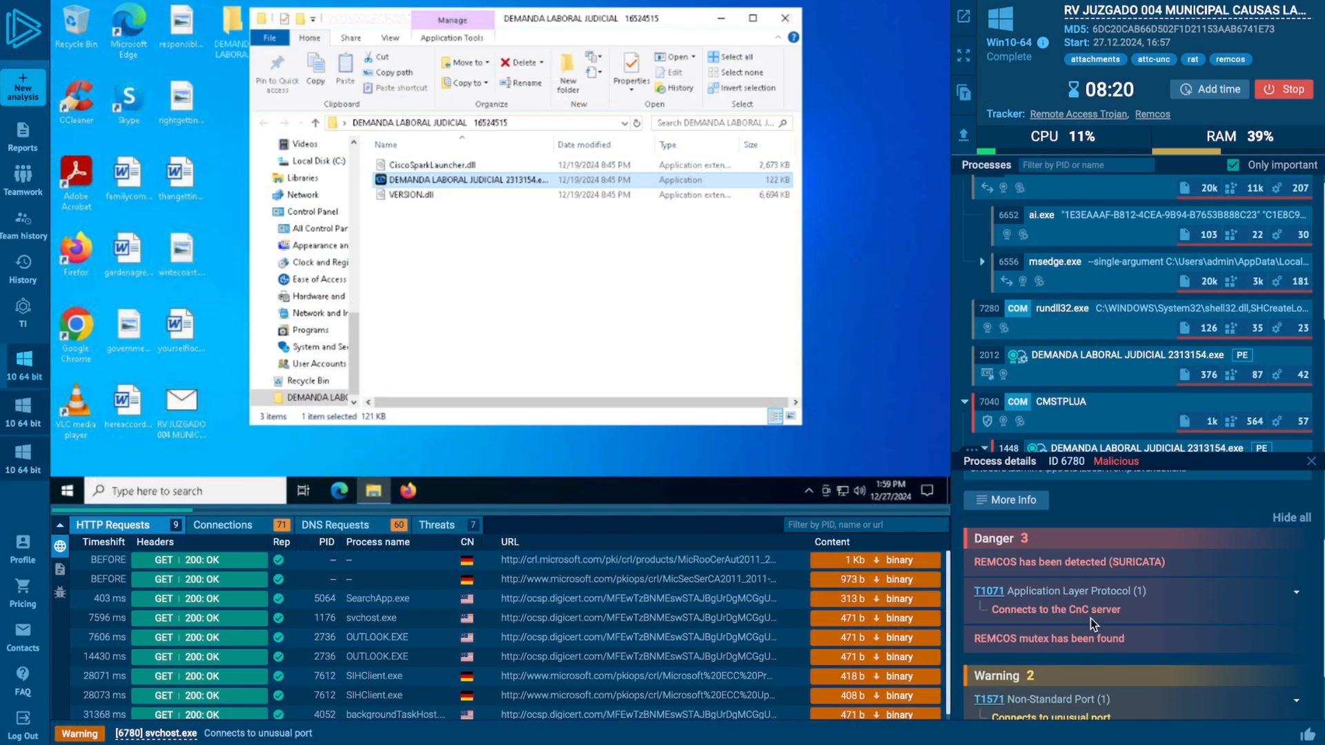
pyautogui.click(1068, 562)
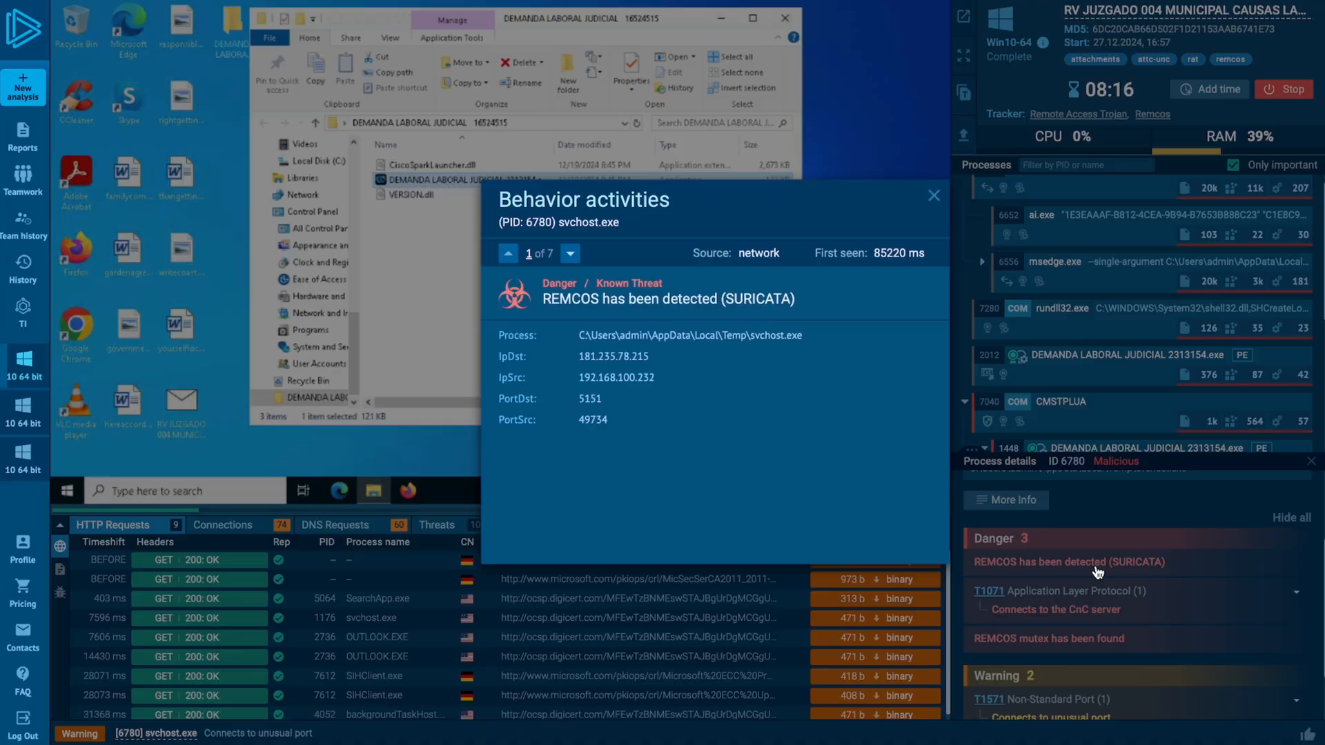